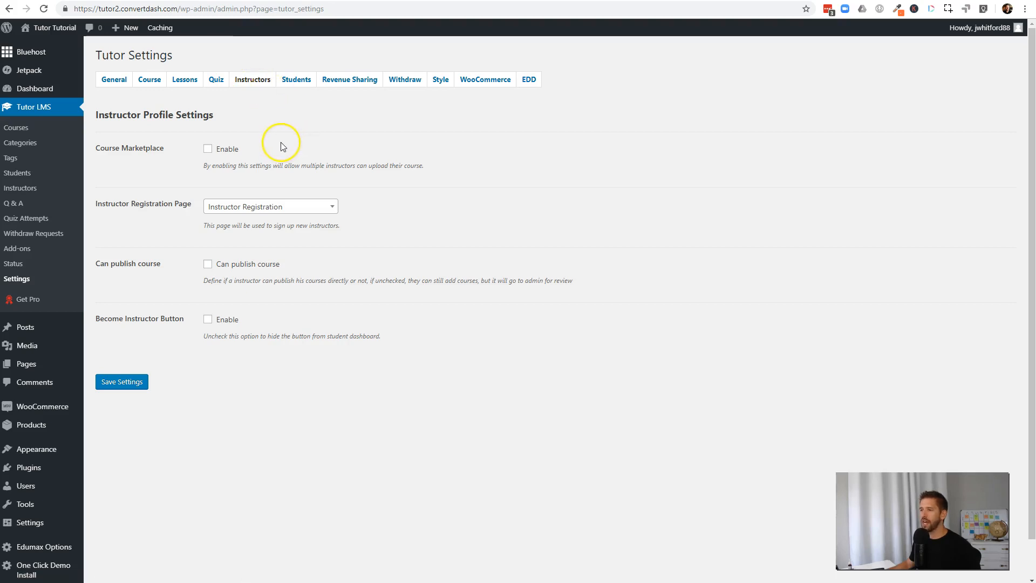
# Step: Enable Course Marketplace and the Become Instructor Button, with Instructor Registration as the sign-up page
pyautogui.click(207, 149)
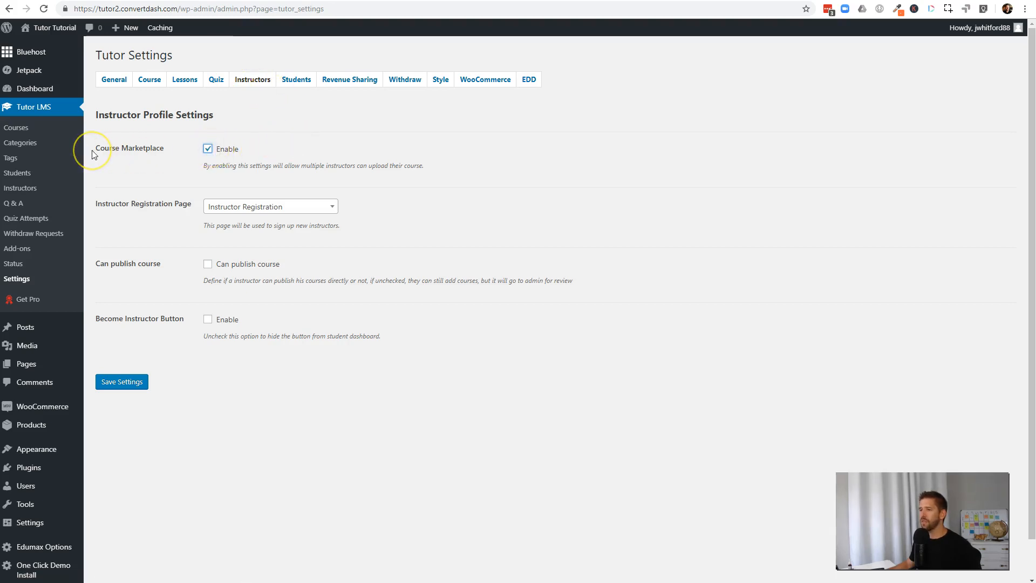
pyautogui.moveTo(374, 183)
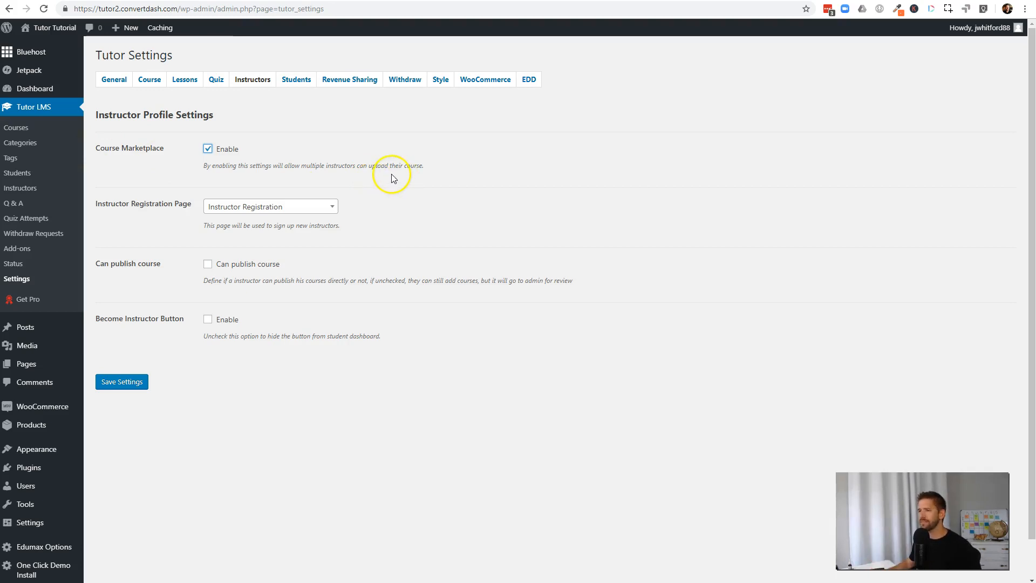
pyautogui.moveTo(166, 224)
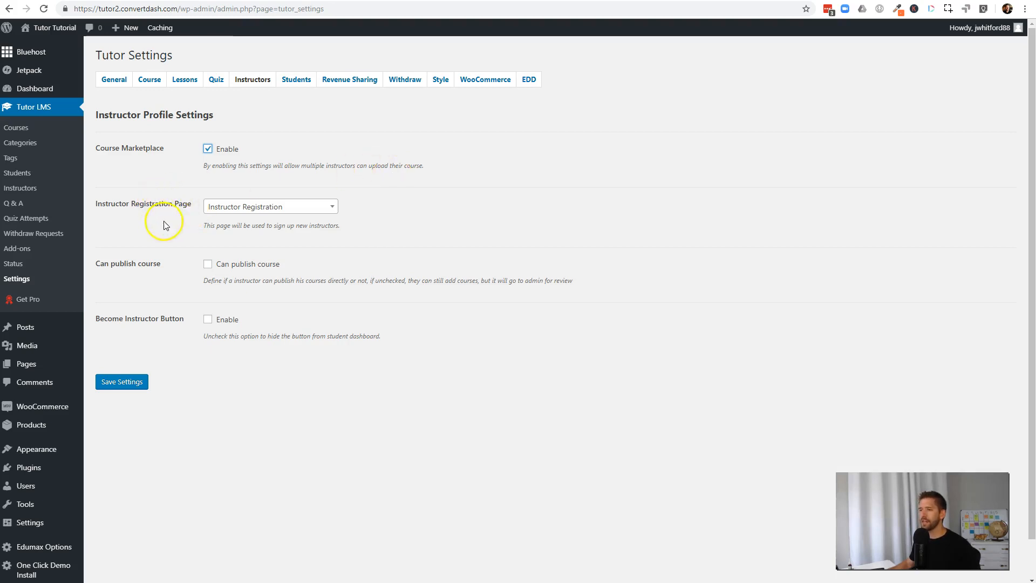
pyautogui.moveTo(307, 223)
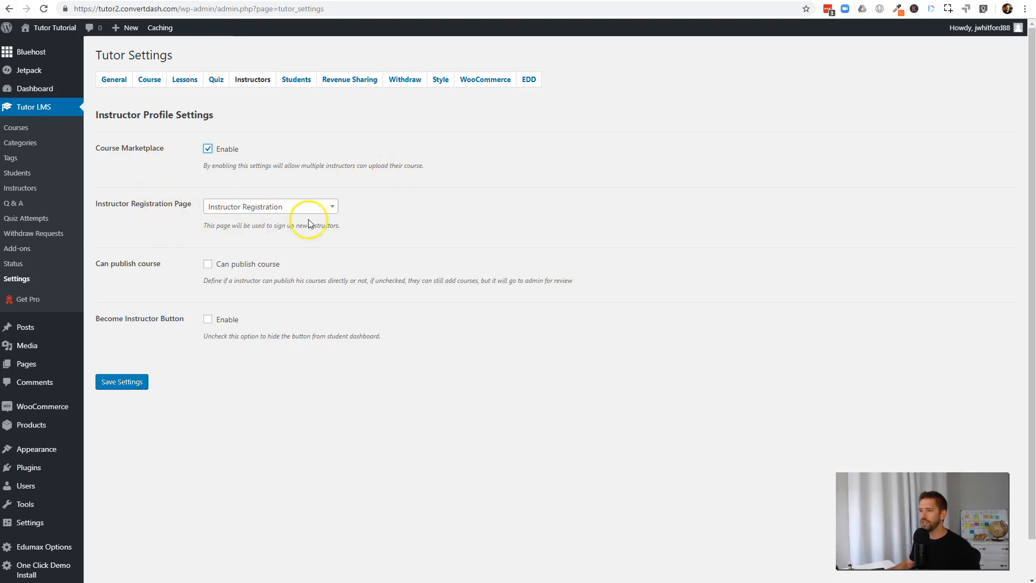
pyautogui.moveTo(388, 229)
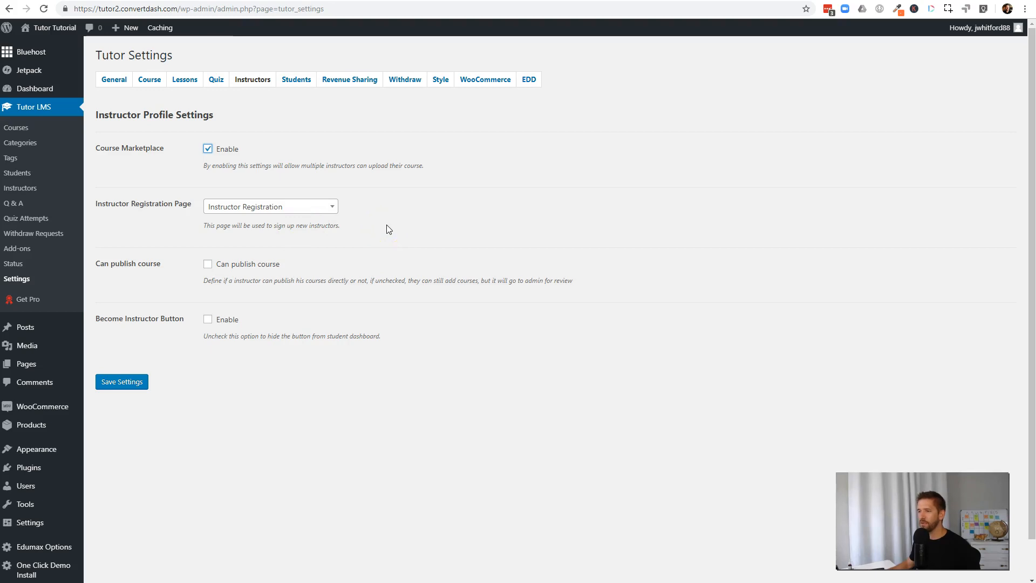
pyautogui.moveTo(122, 263)
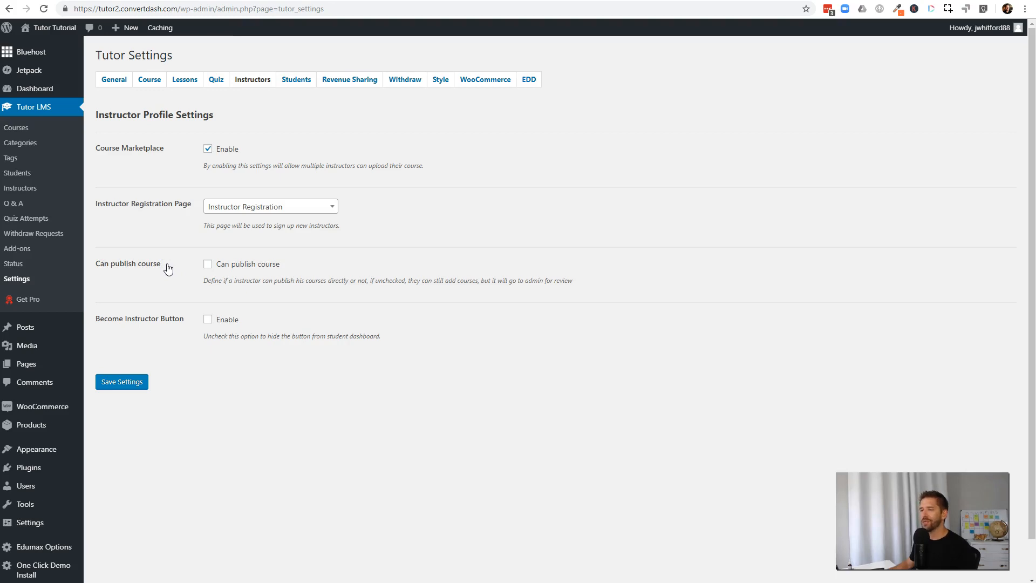
pyautogui.moveTo(168, 270)
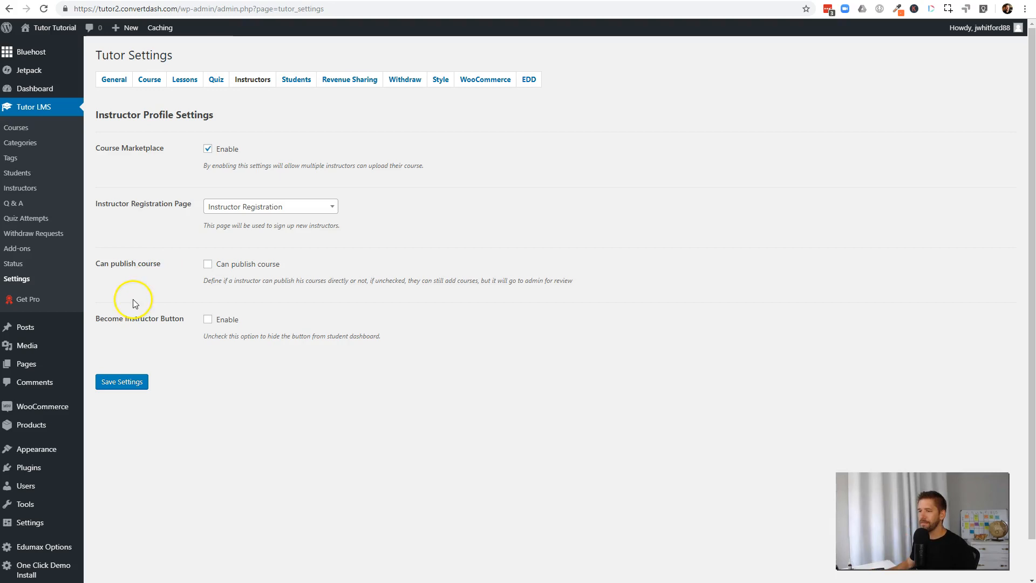
pyautogui.moveTo(129, 304)
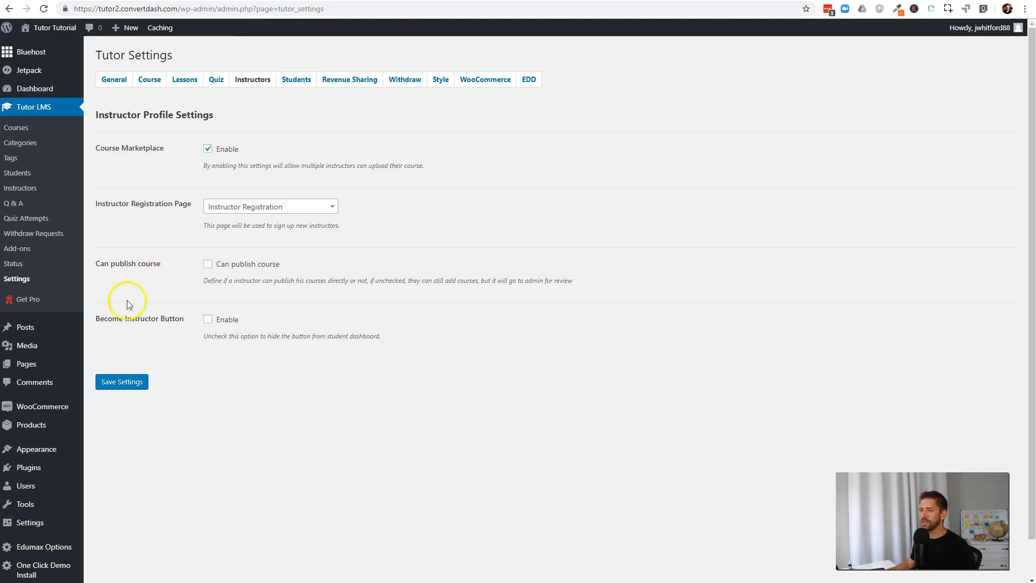
pyautogui.moveTo(146, 325)
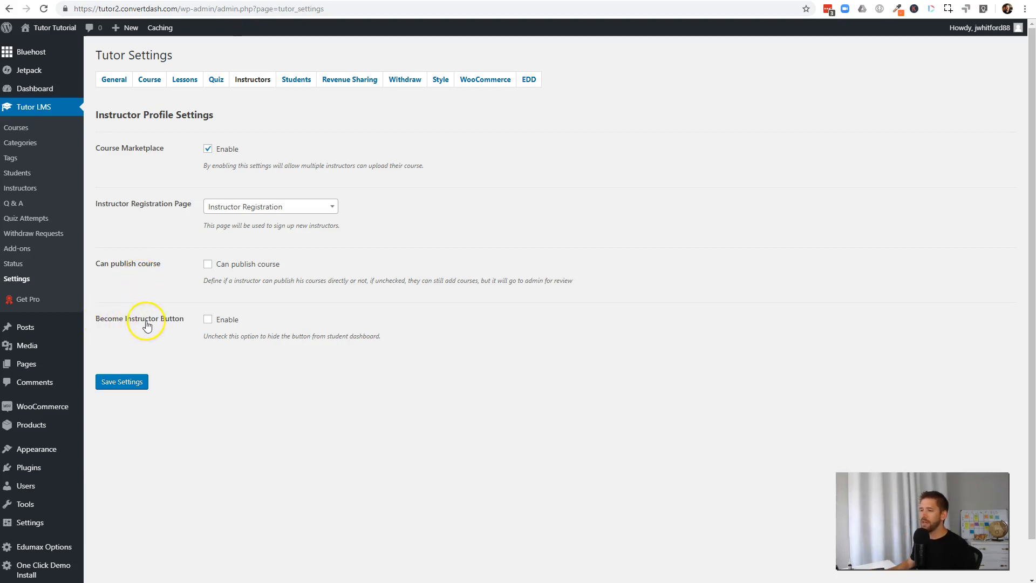
pyautogui.moveTo(209, 324)
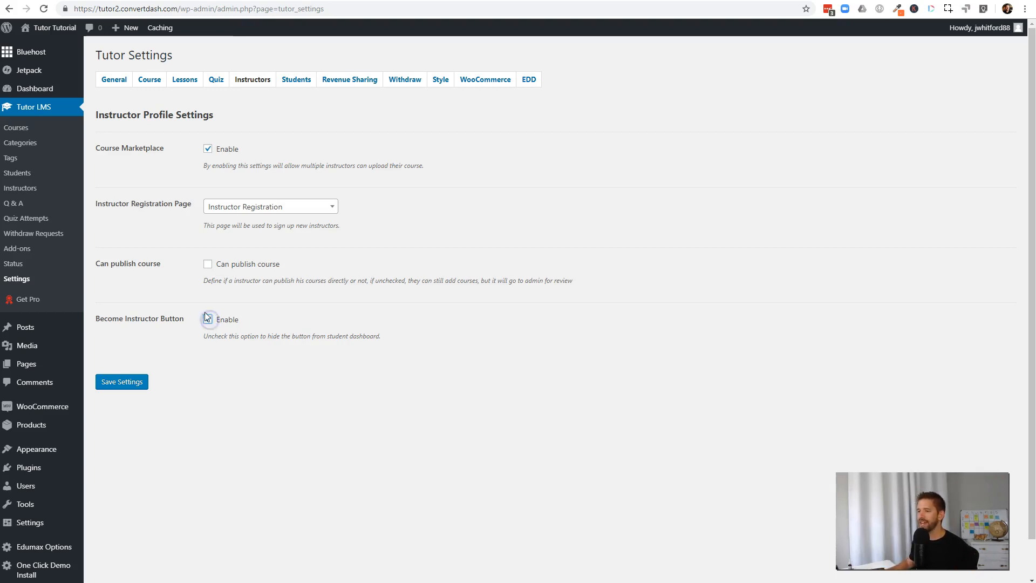
pyautogui.click(207, 319)
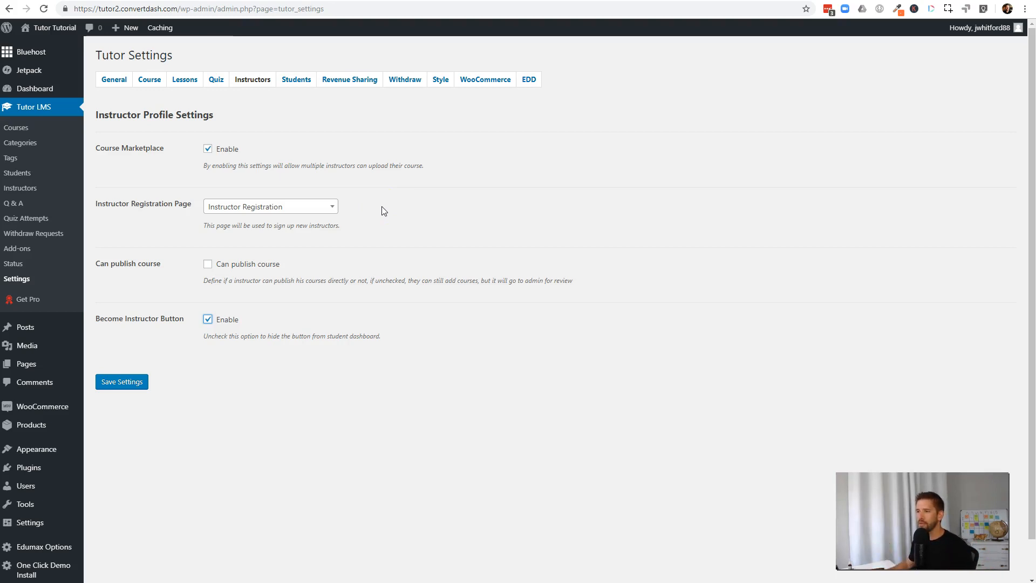
pyautogui.click(126, 383)
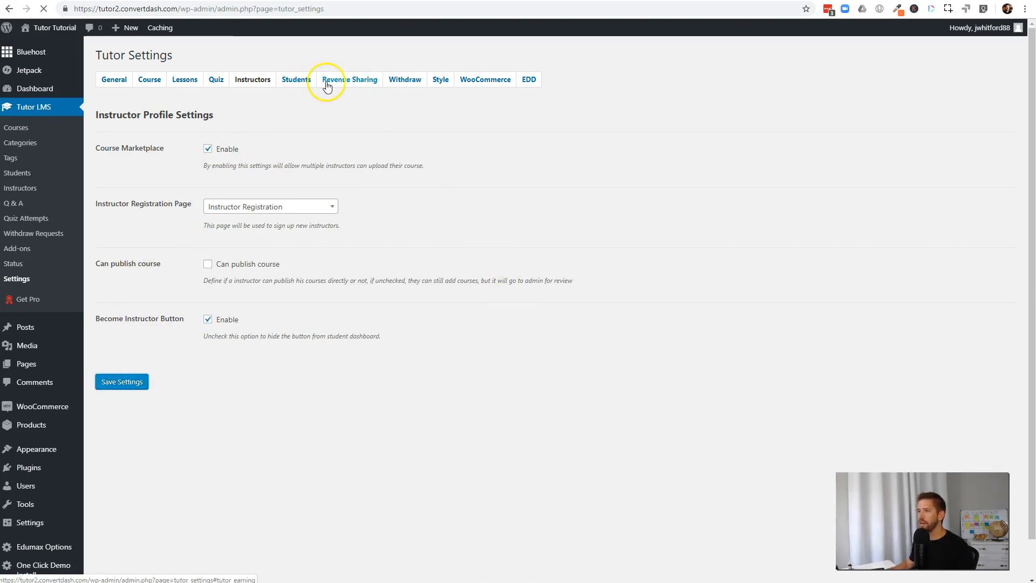
# Step: Enable Revenue Sharing, keep Admin 20% and Instructor 80%, and save the Tutor settings
pyautogui.click(114, 80)
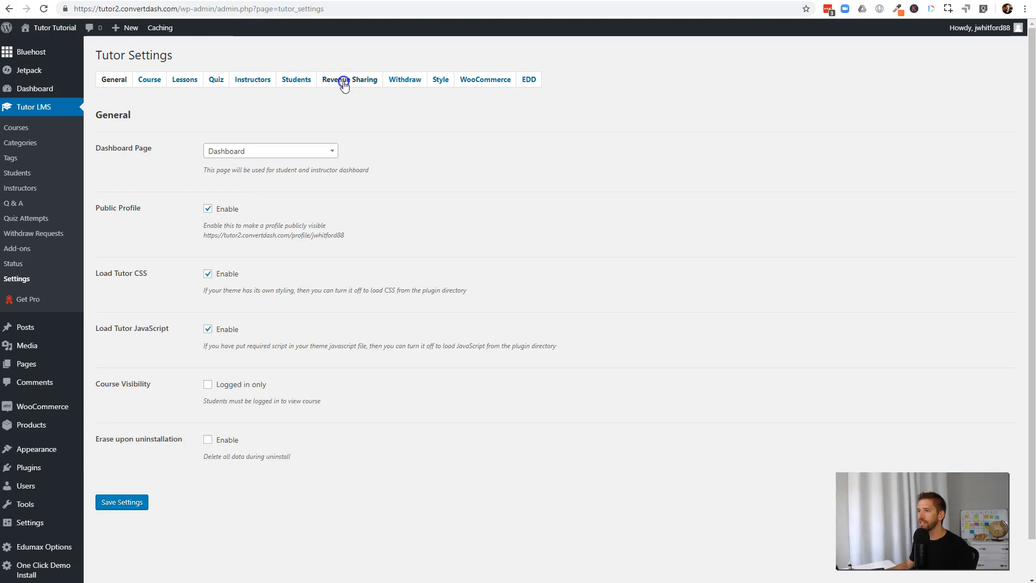
pyautogui.click(349, 79)
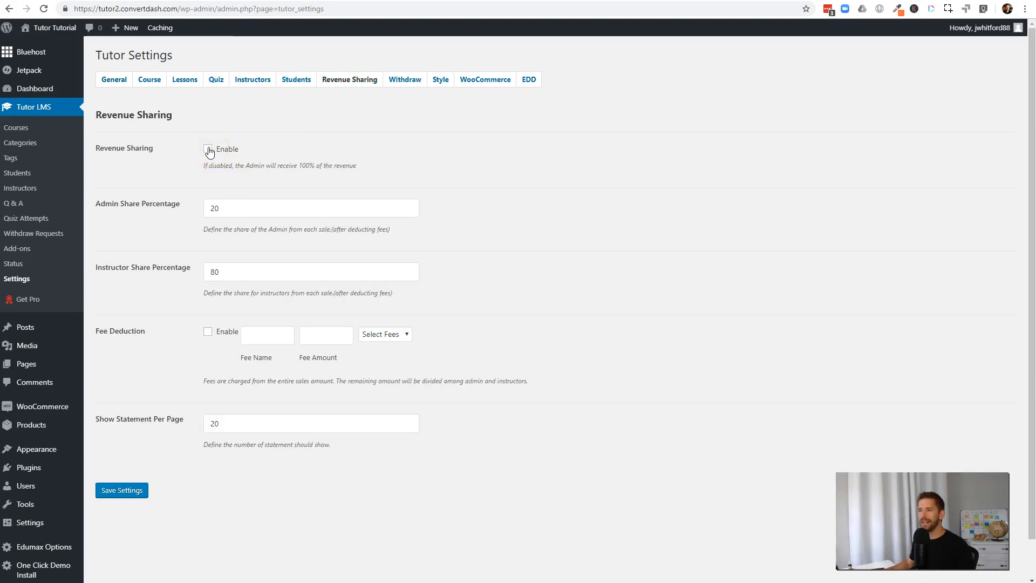
pyautogui.click(207, 148)
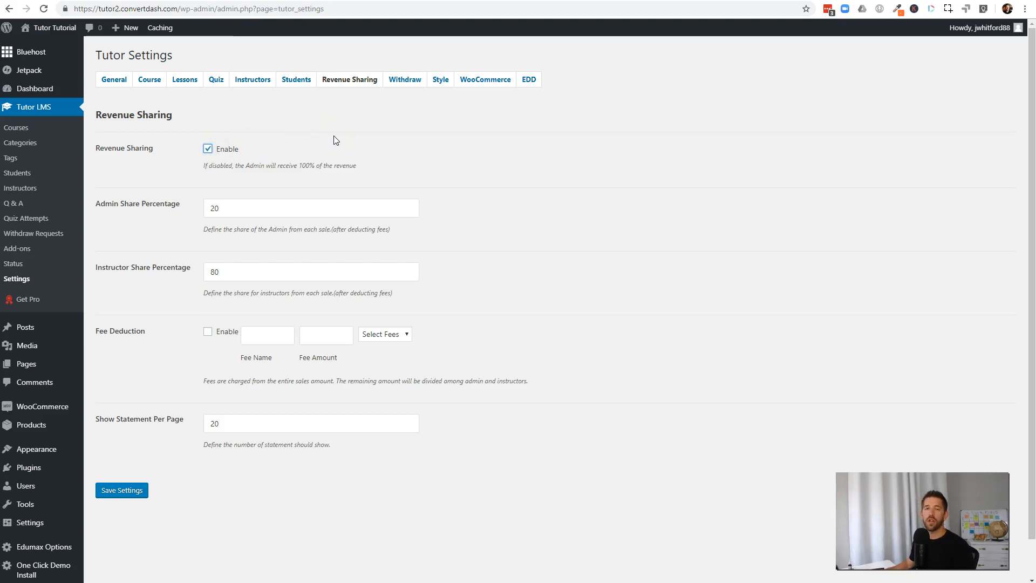
pyautogui.moveTo(198, 241)
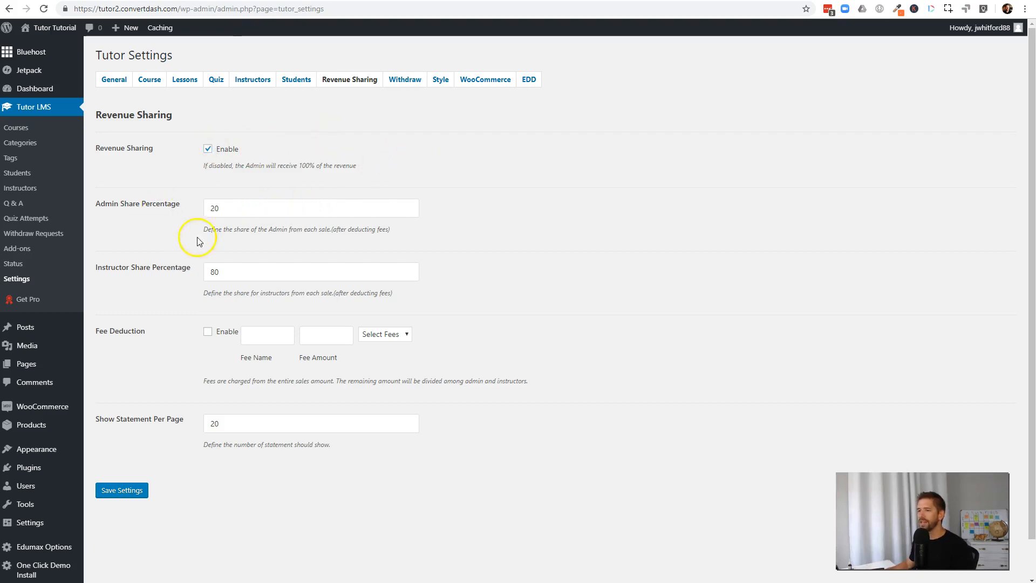
pyautogui.click(311, 207)
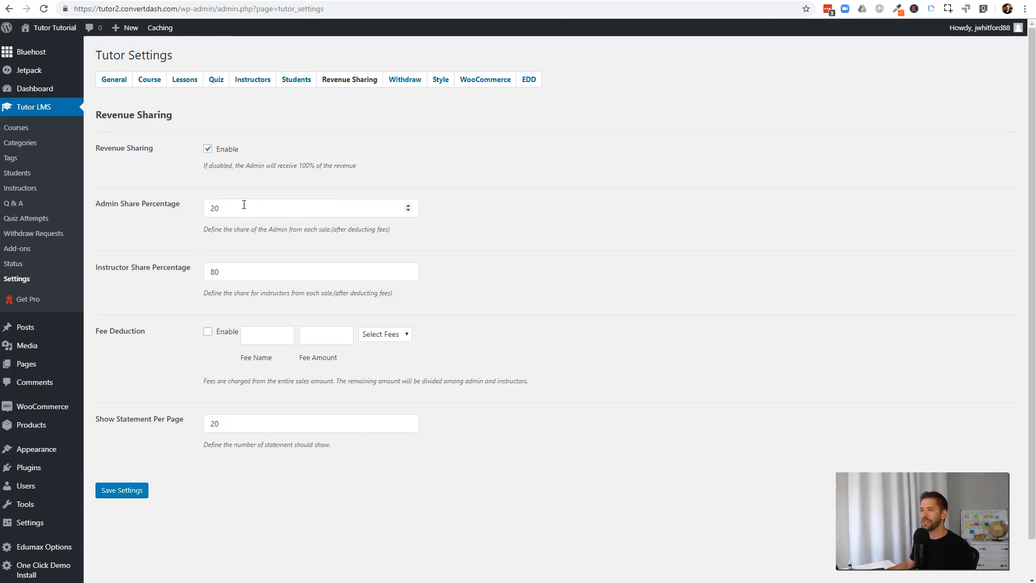
pyautogui.doubleClick(138, 203)
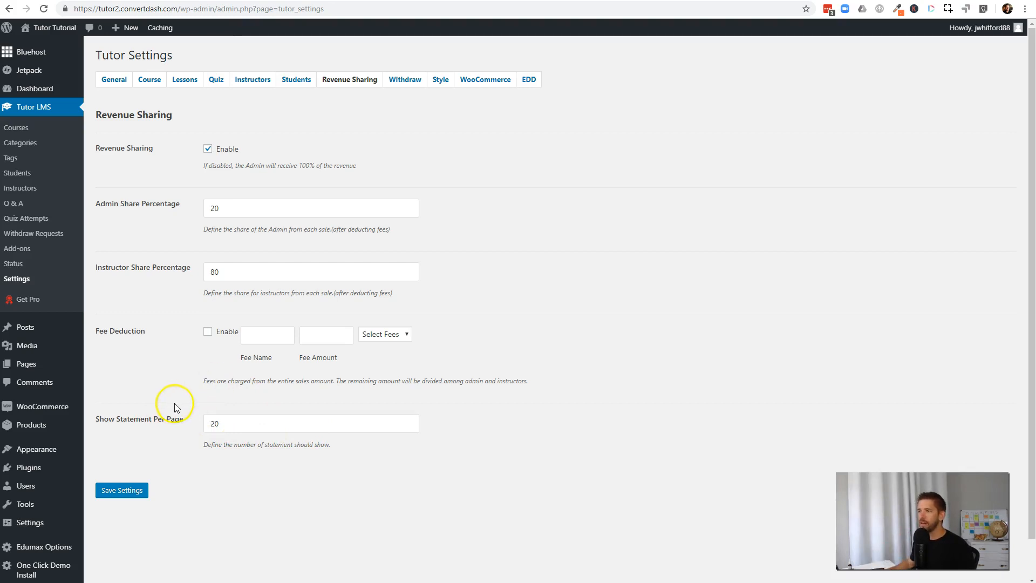
pyautogui.moveTo(187, 364)
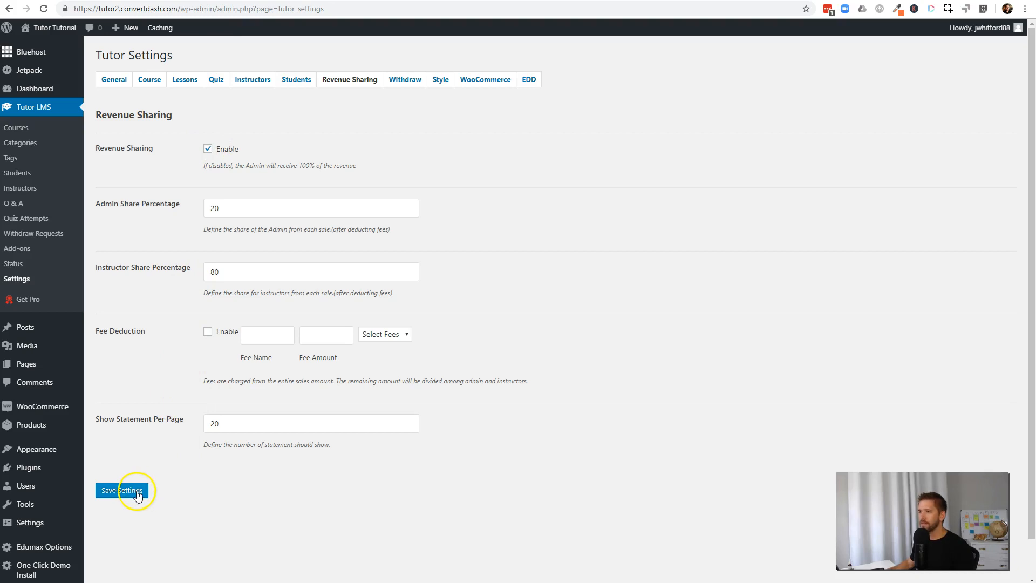
pyautogui.click(126, 490)
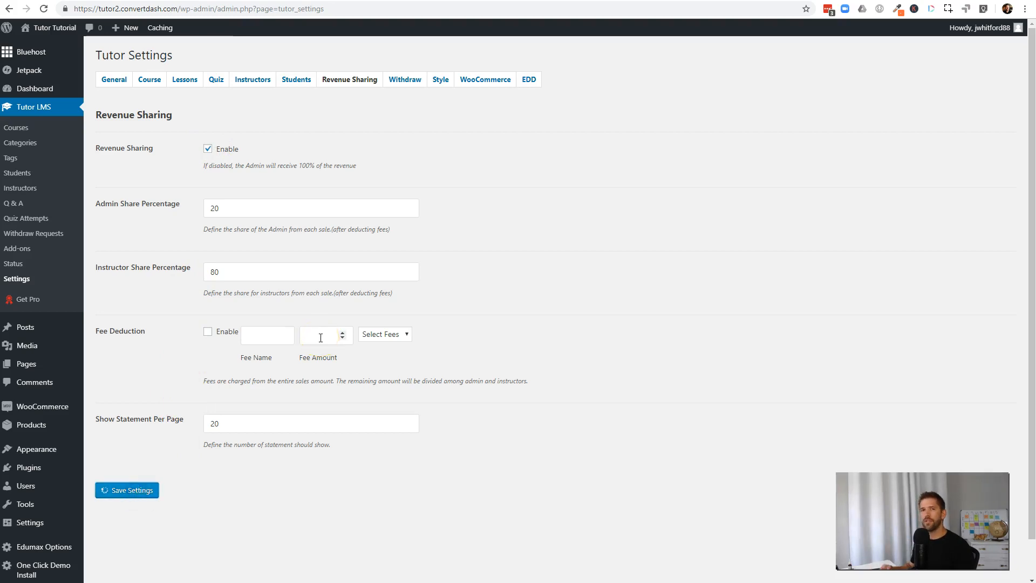
pyautogui.click(121, 490)
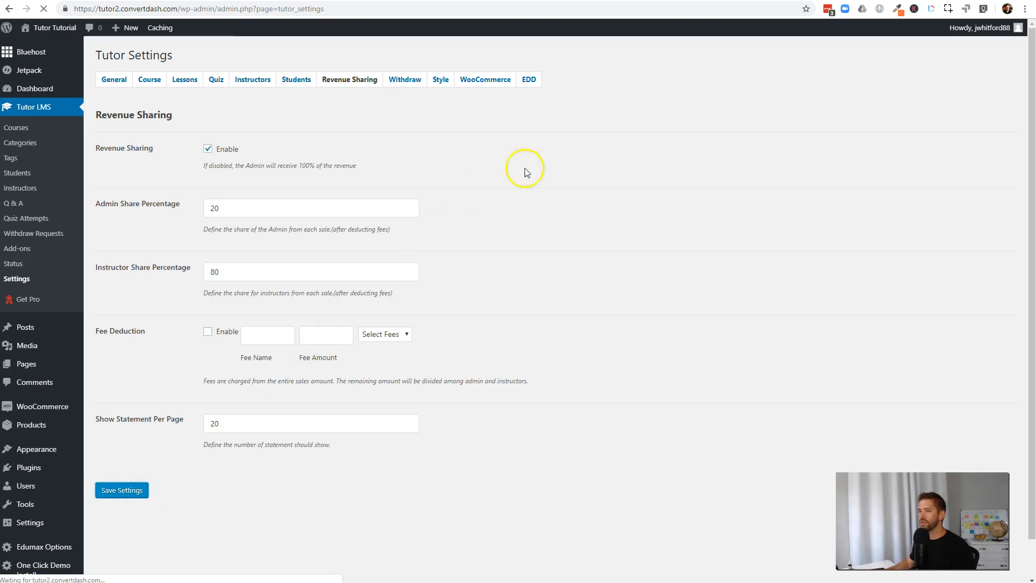
pyautogui.click(114, 79)
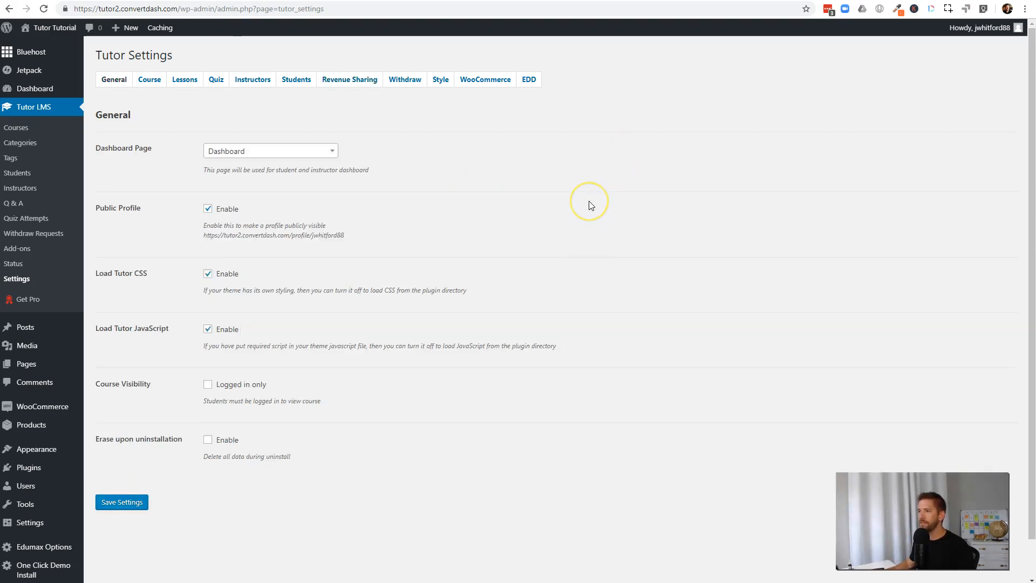
pyautogui.press('Win+Tab')
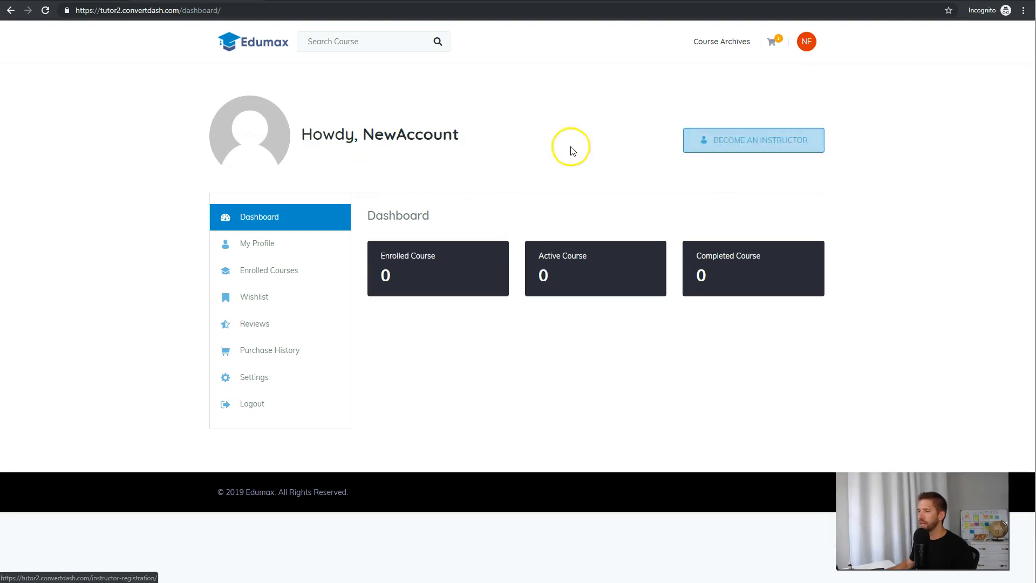
pyautogui.moveTo(754, 139)
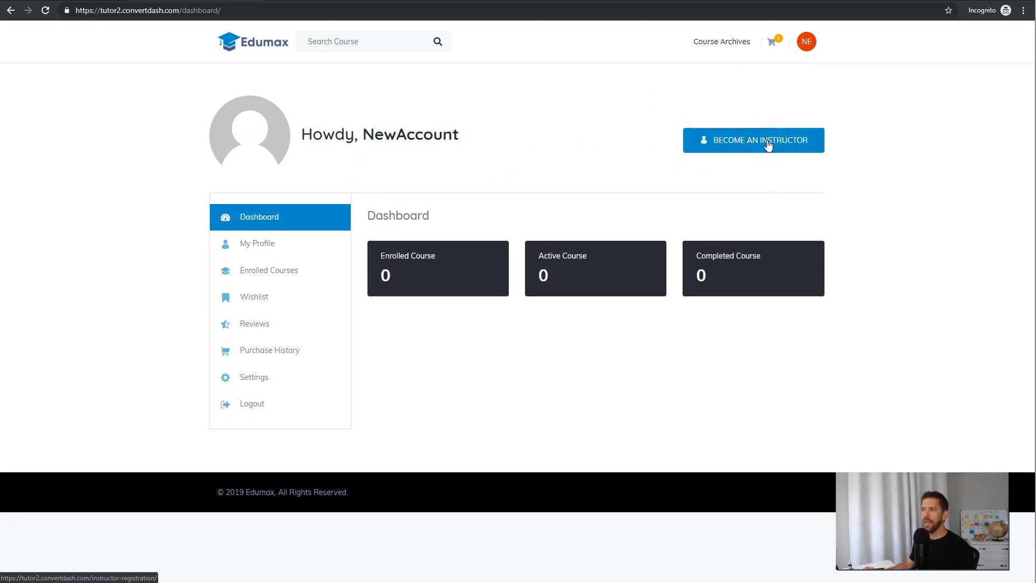
# Step: Follow Become an Instructor on the Edumax student dashboard to the Instructor Registration page
pyautogui.click(753, 139)
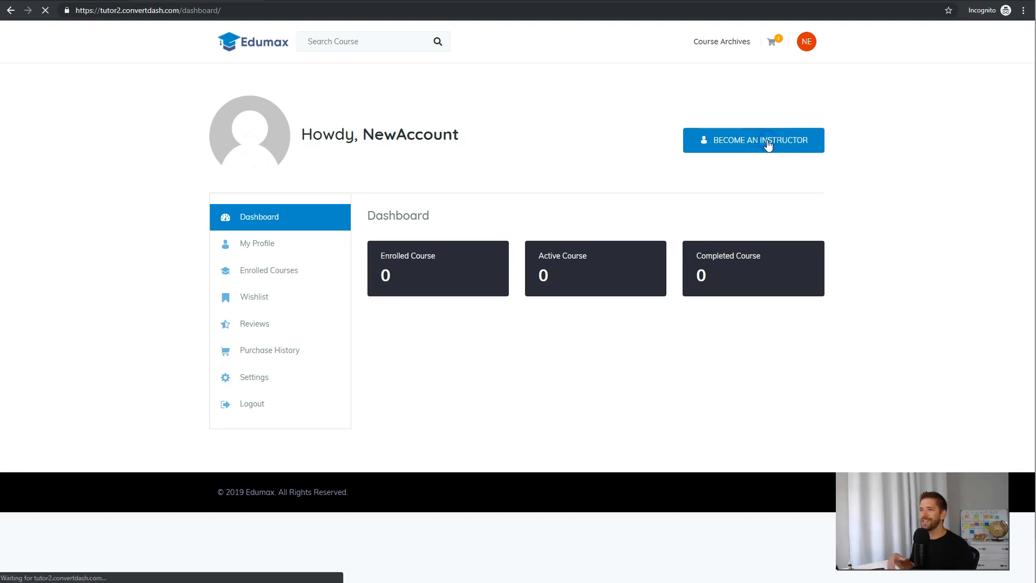
pyautogui.click(753, 140)
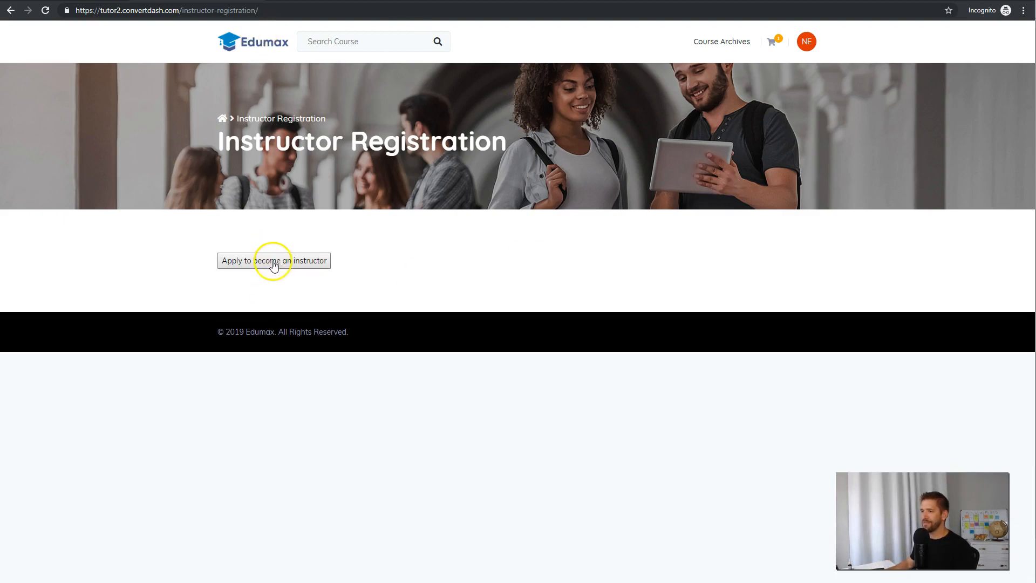
pyautogui.moveTo(388, 255)
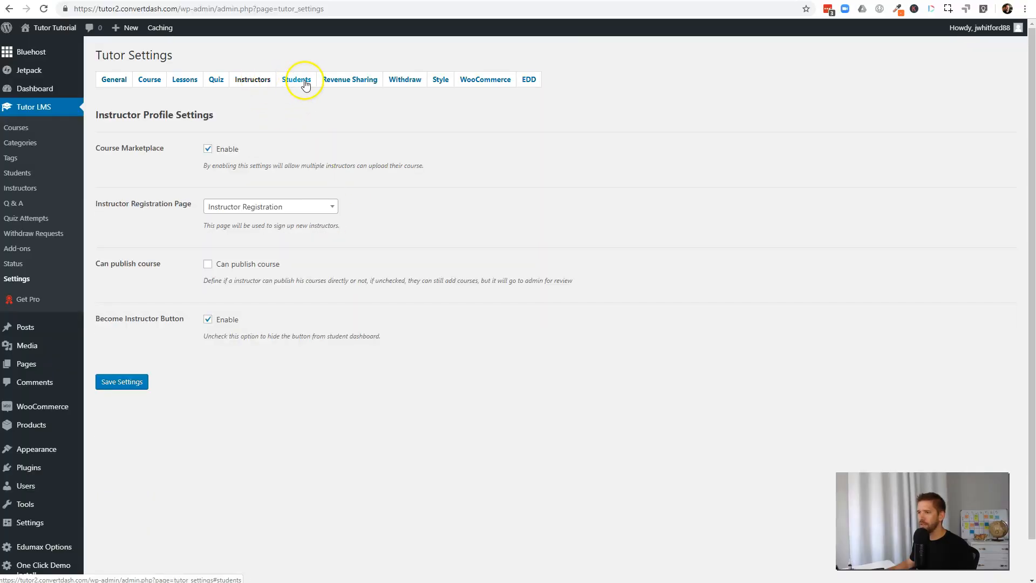
pyautogui.click(296, 79)
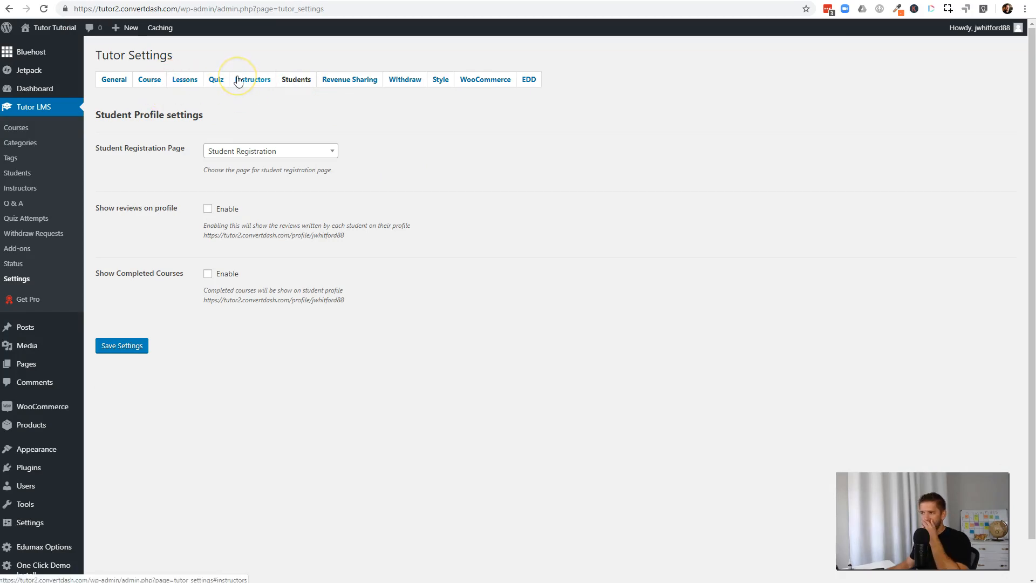
pyautogui.click(185, 79)
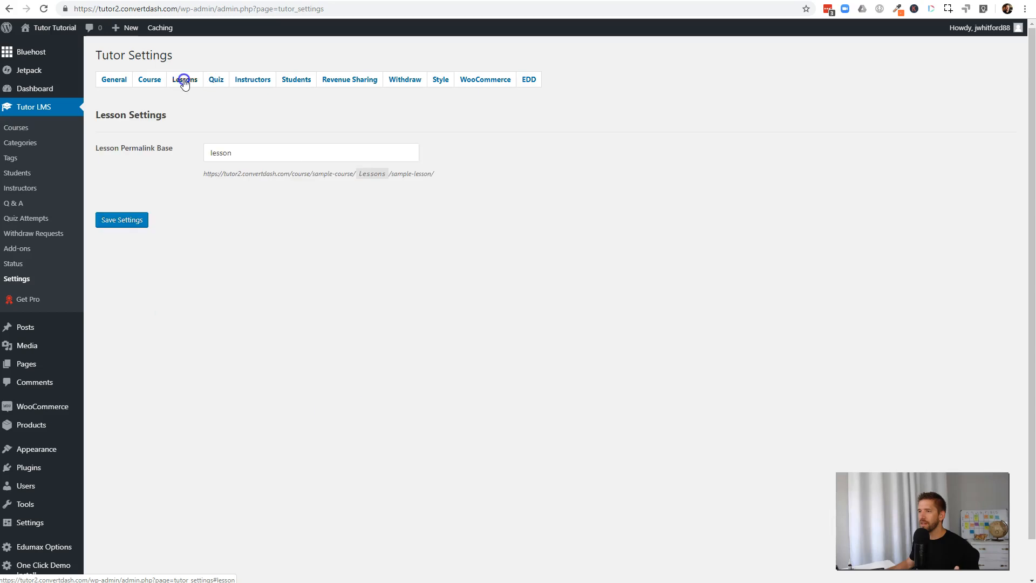
pyautogui.click(149, 80)
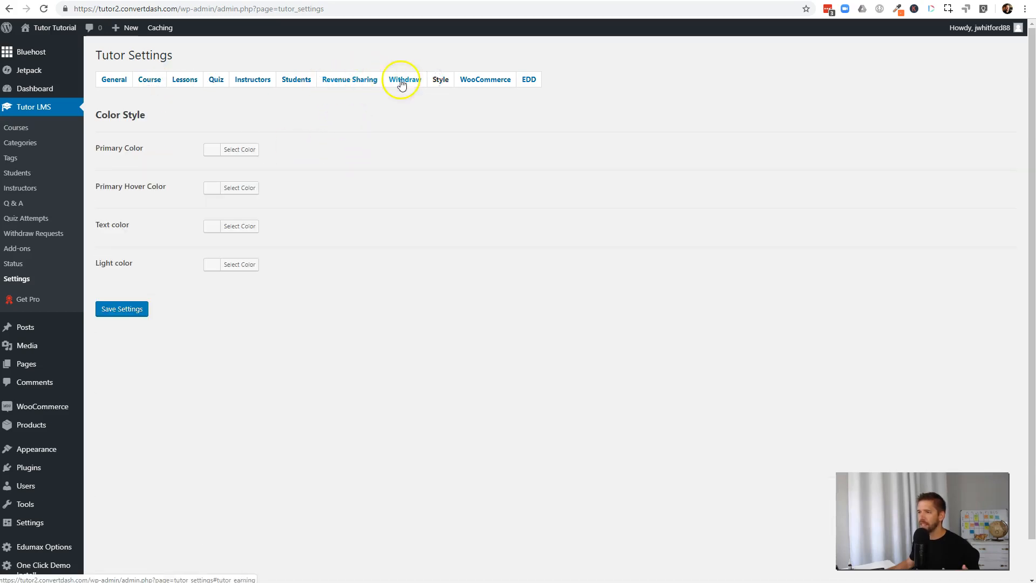
pyautogui.click(252, 80)
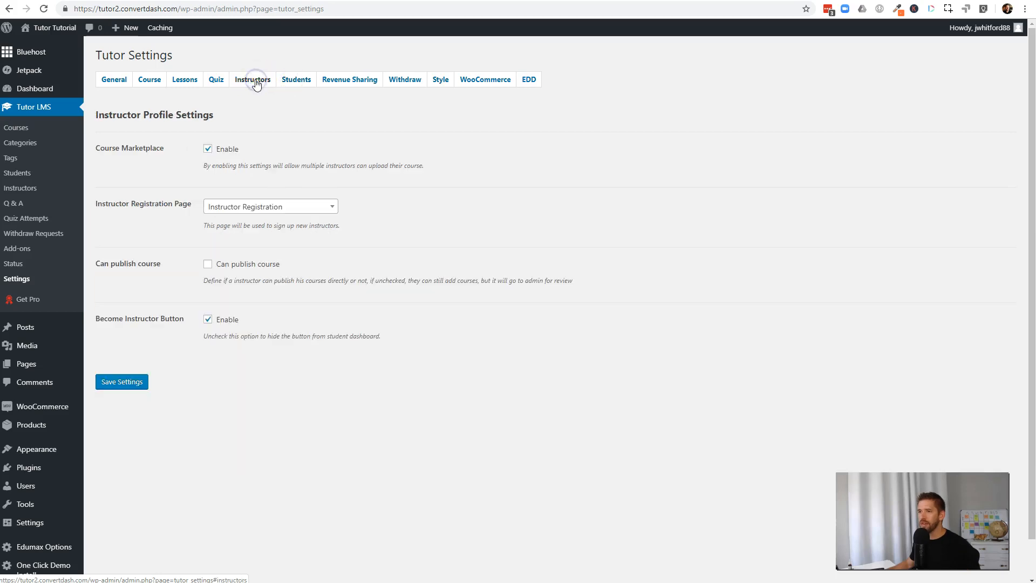
pyautogui.moveTo(26, 363)
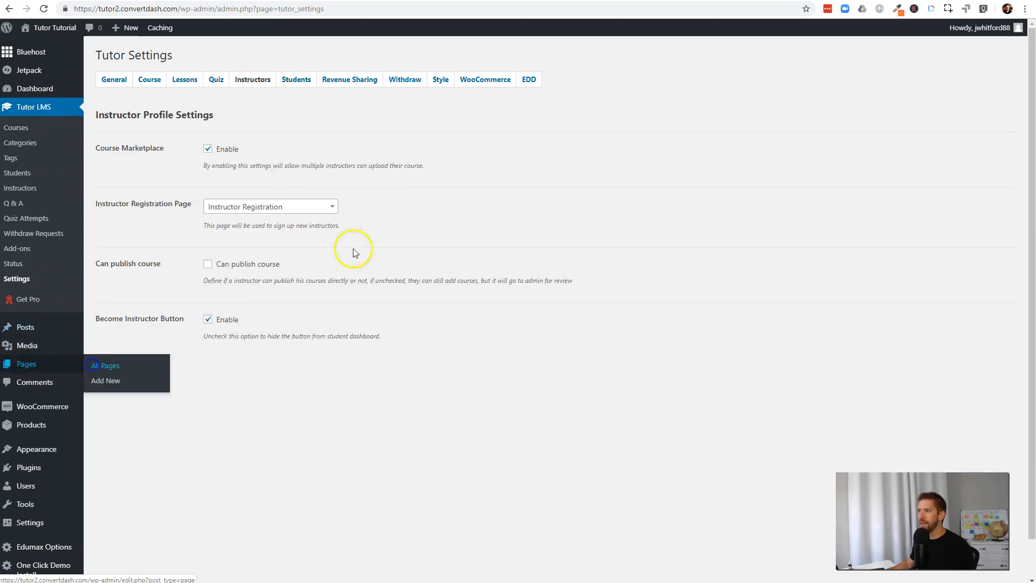
# Step: Open the Instructor Registration page in the editor to check its shortcode, then return to Tutor LMS Settings
pyautogui.click(108, 365)
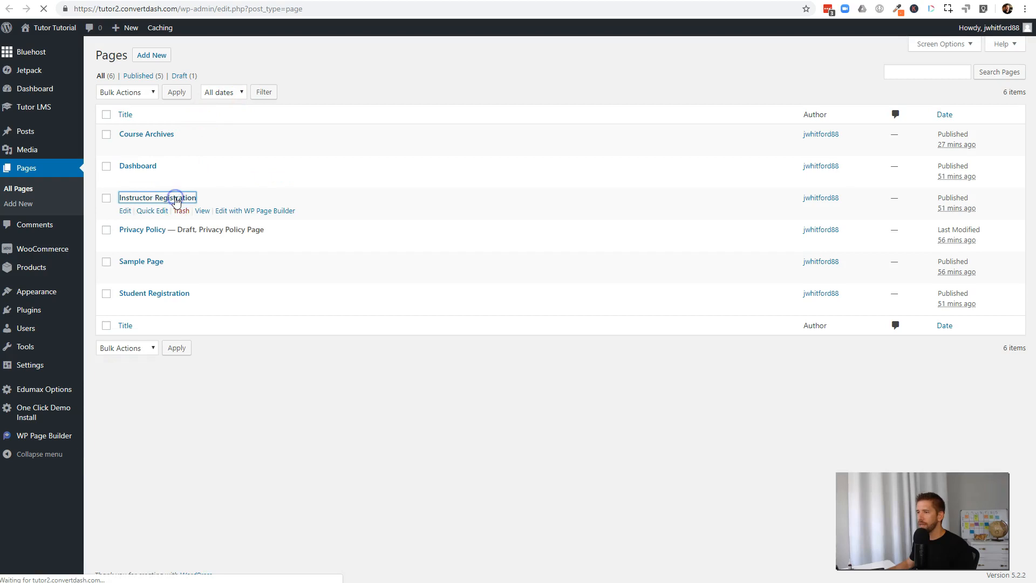
pyautogui.click(157, 197)
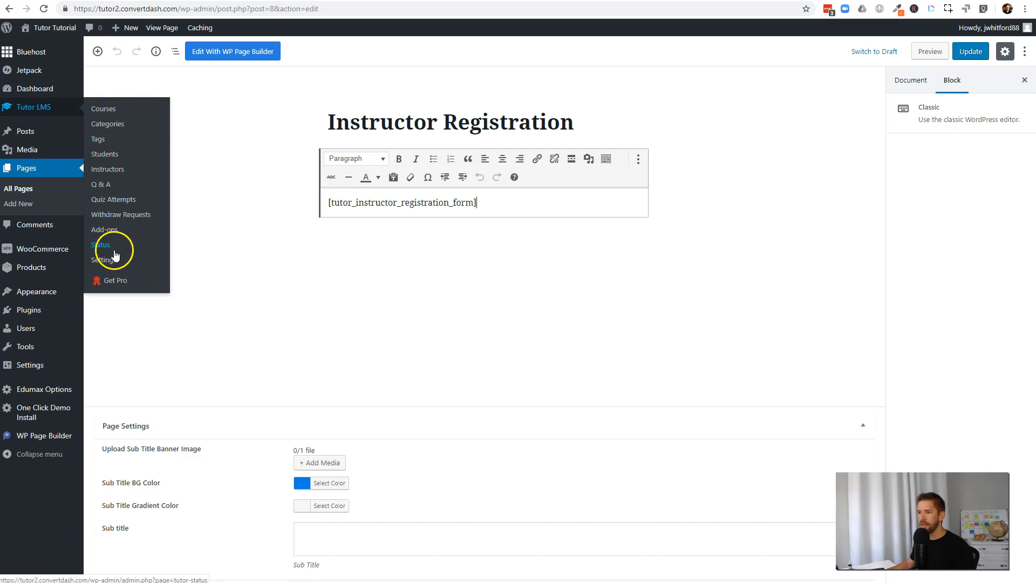
pyautogui.moveTo(111, 263)
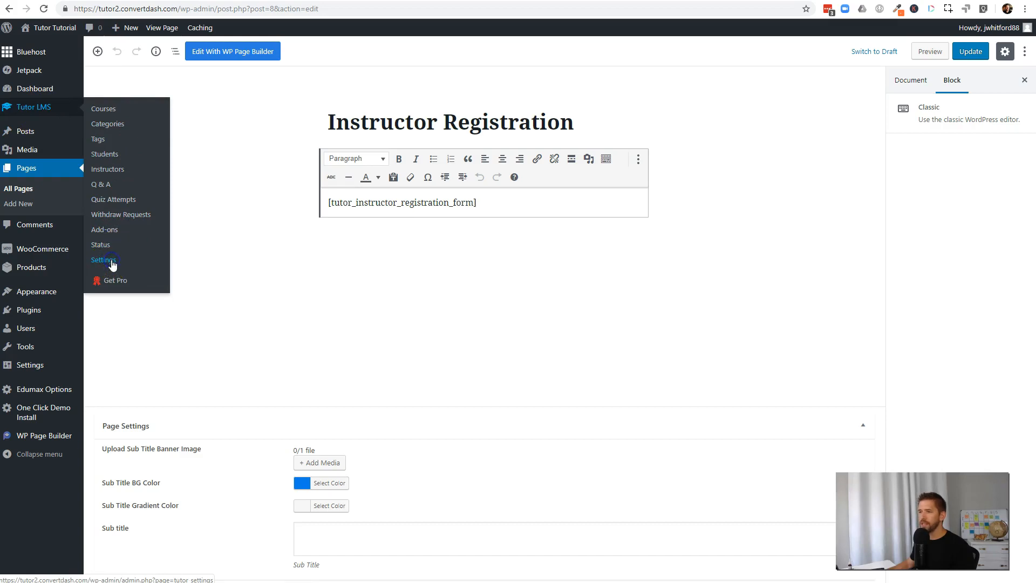
pyautogui.click(104, 259)
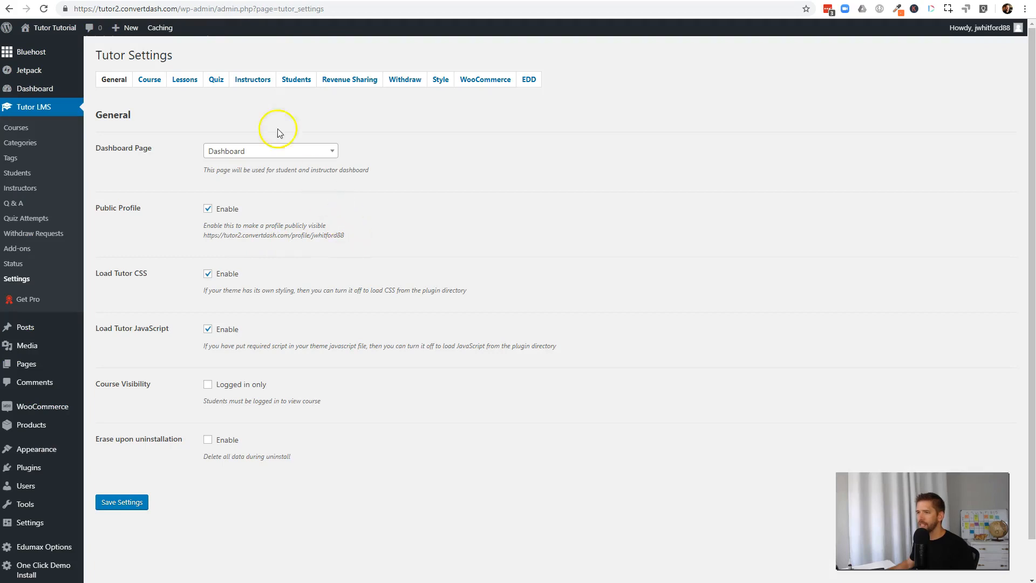
pyautogui.moveTo(306, 103)
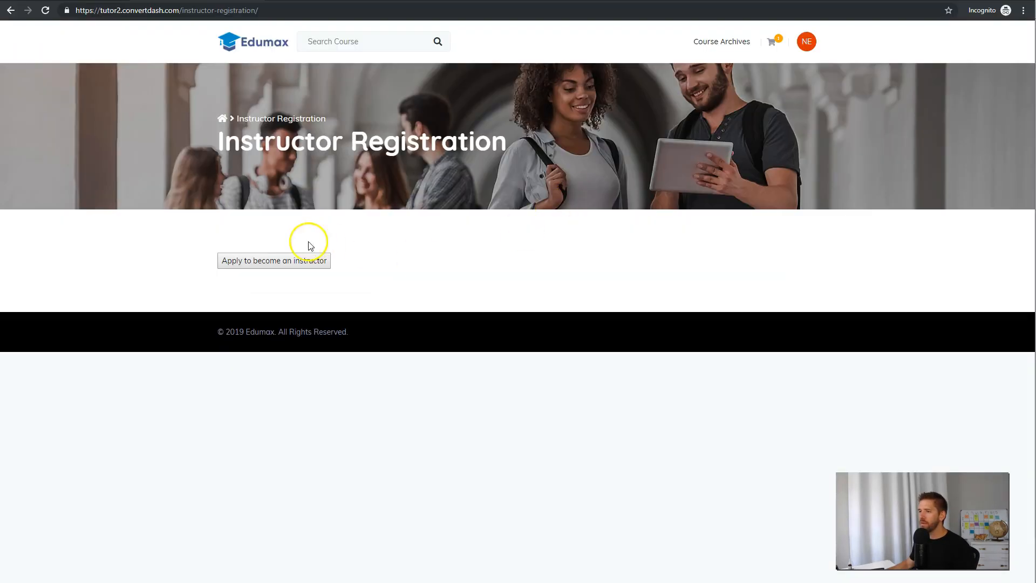
# Step: Apply to become an instructor from the Edumax Instructor Registration page
pyautogui.click(274, 259)
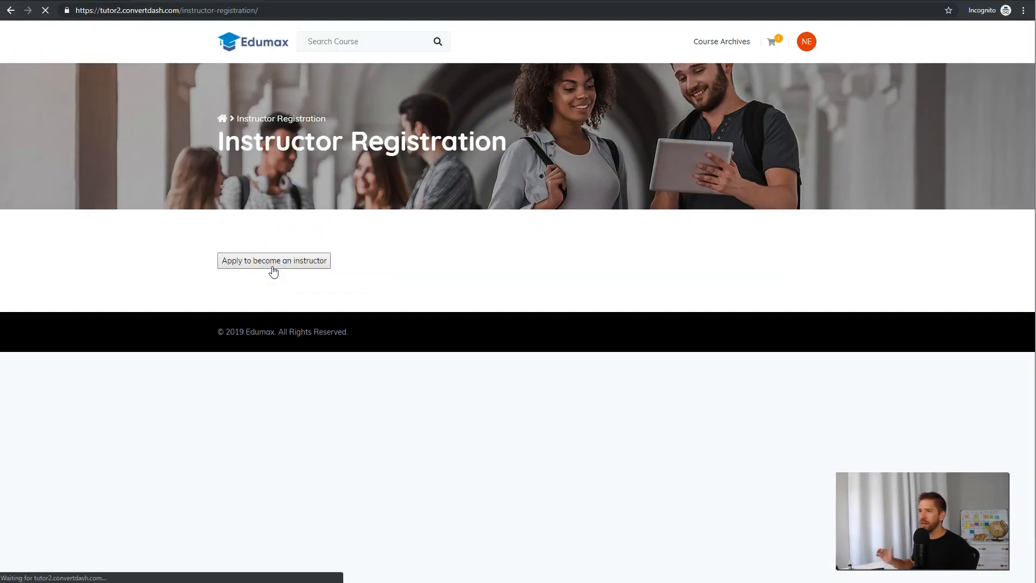
pyautogui.click(274, 260)
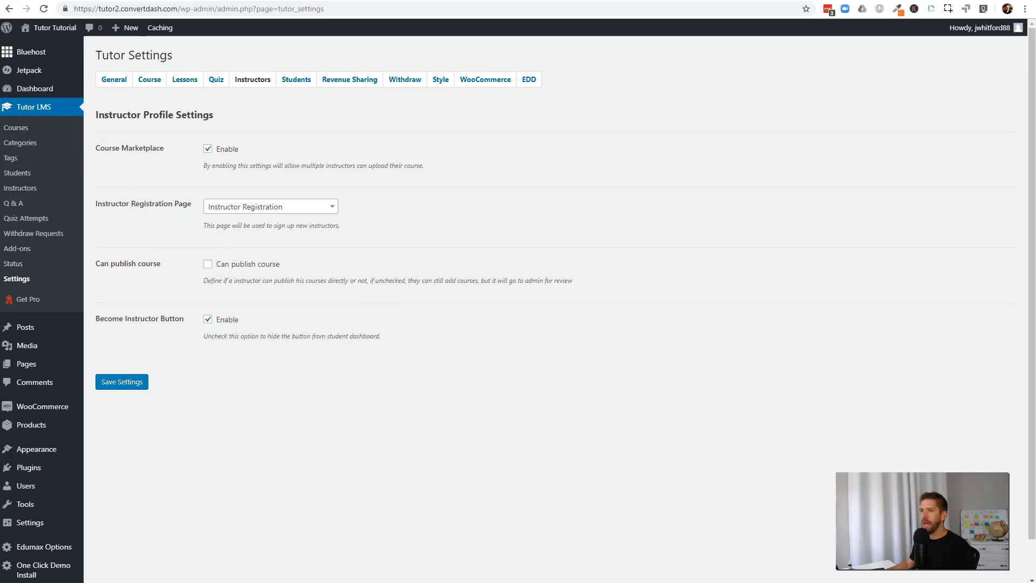
# Step: Approve NewAccount's pending application in the Tutor LMS Instructors list
pyautogui.click(113, 80)
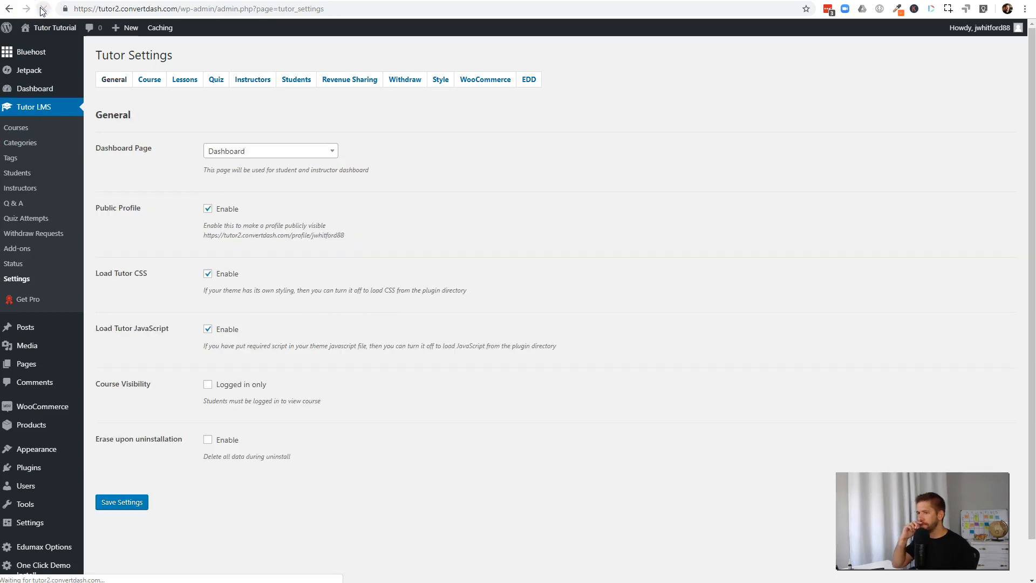
pyautogui.moveTo(54, 27)
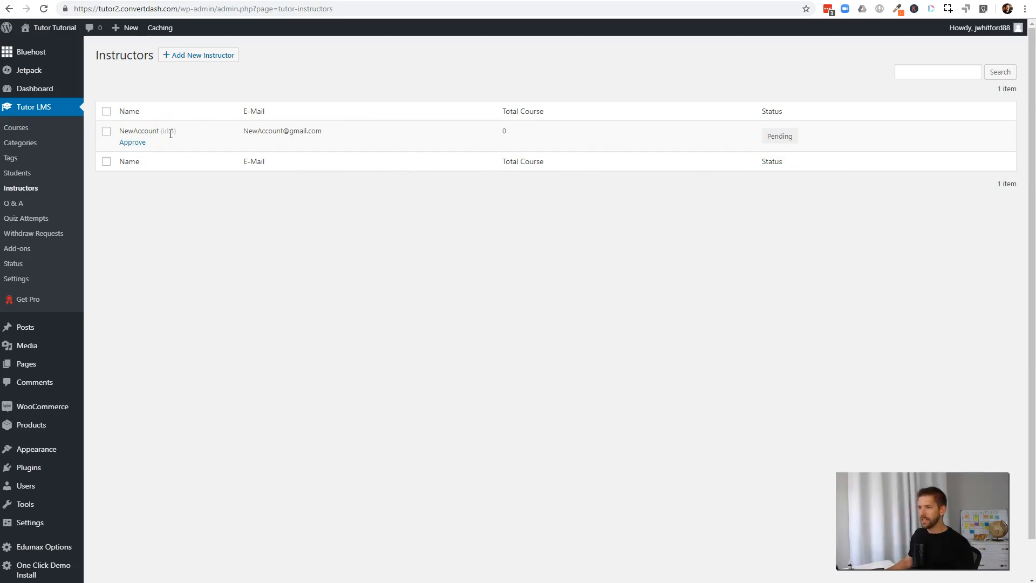
pyautogui.click(105, 130)
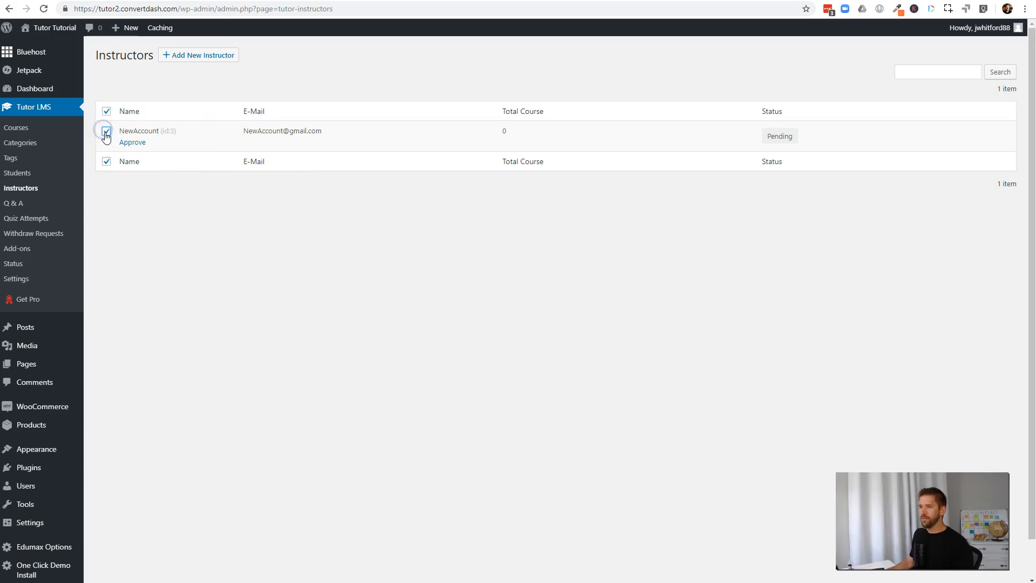
pyautogui.click(132, 142)
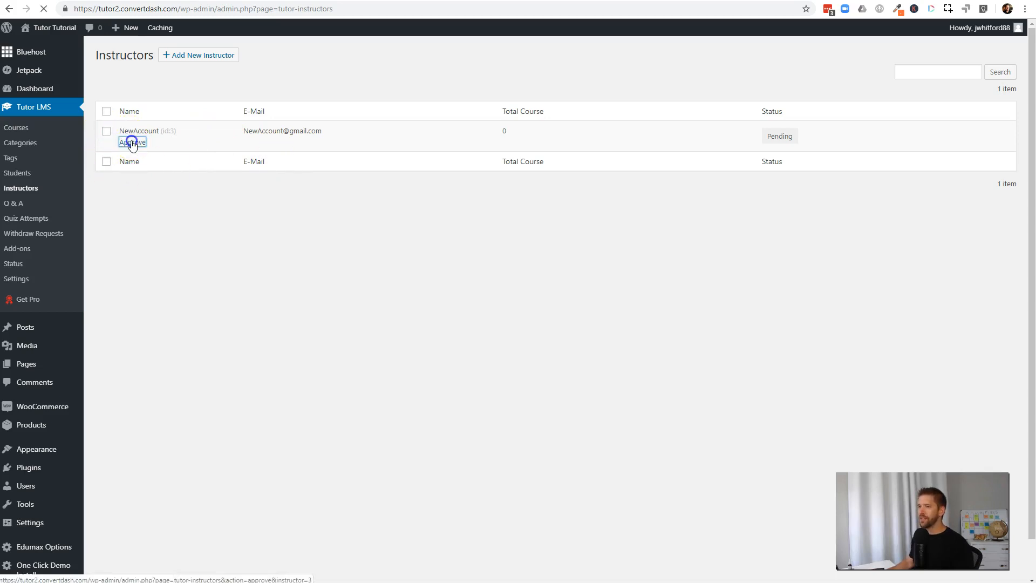
pyautogui.click(132, 142)
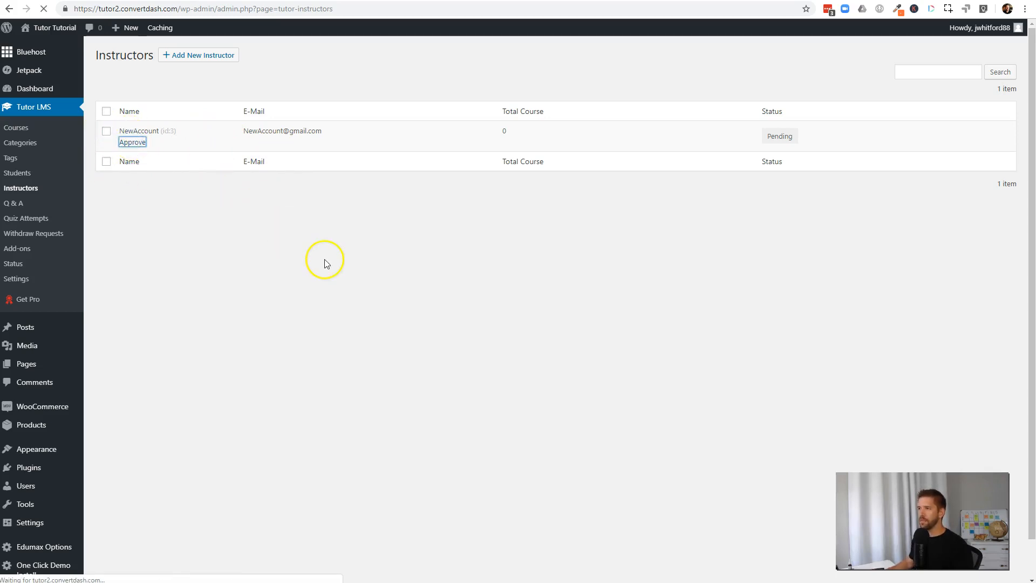
pyautogui.click(132, 142)
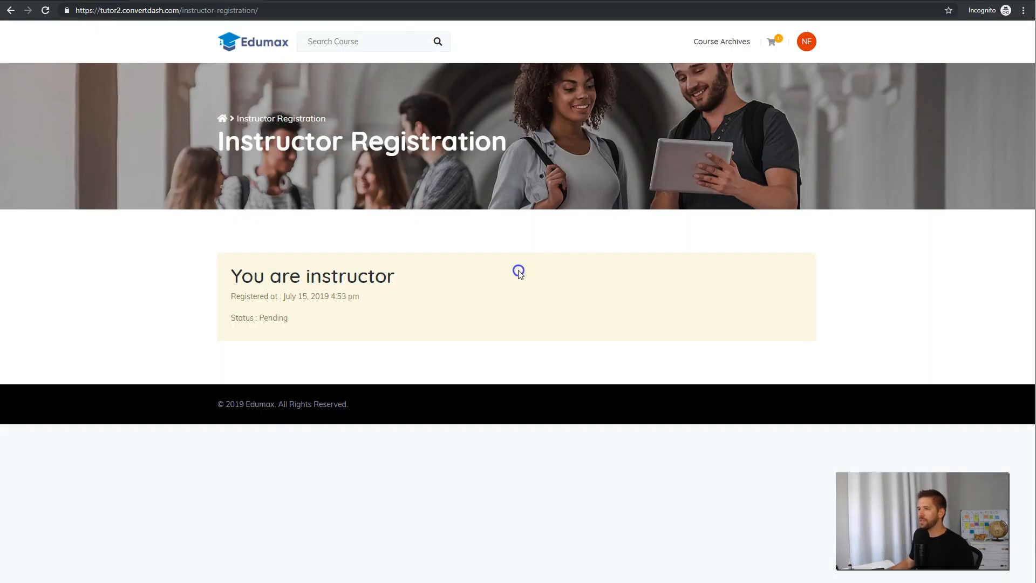
# Step: Reload the registration page to see Status: Approved, then log into the dashboard as NewAccount
pyautogui.click(45, 10)
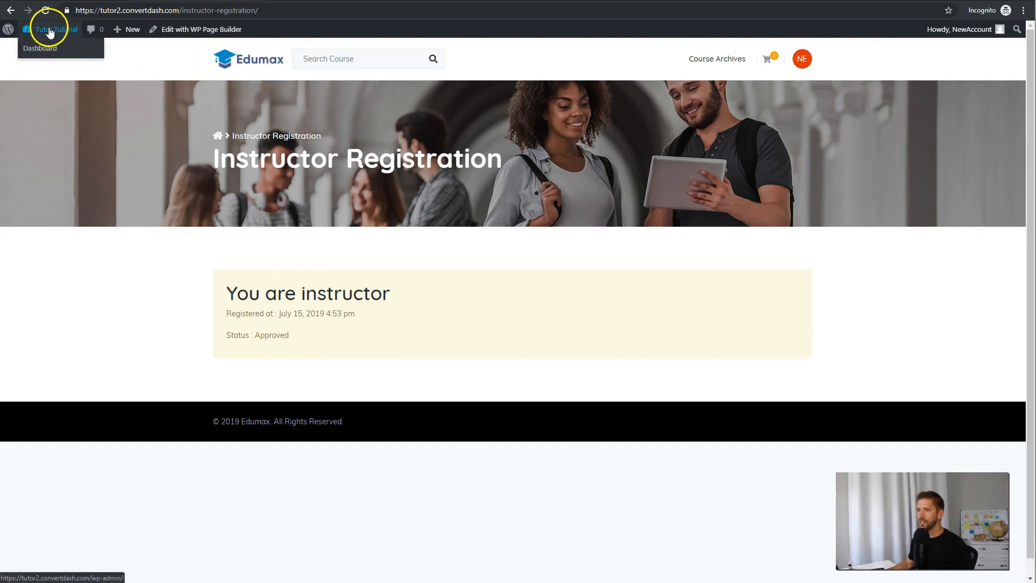
pyautogui.click(132, 29)
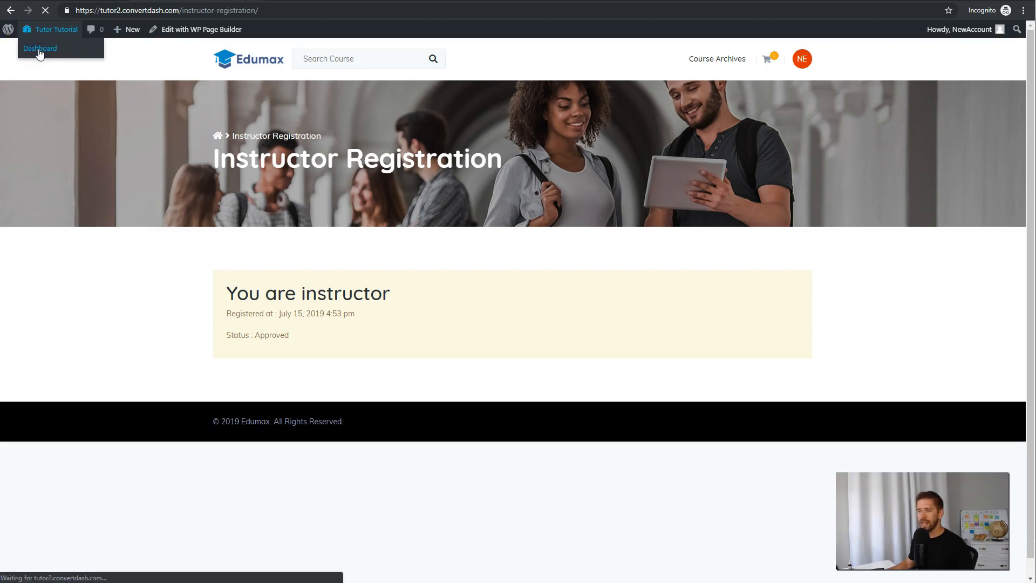
pyautogui.click(39, 48)
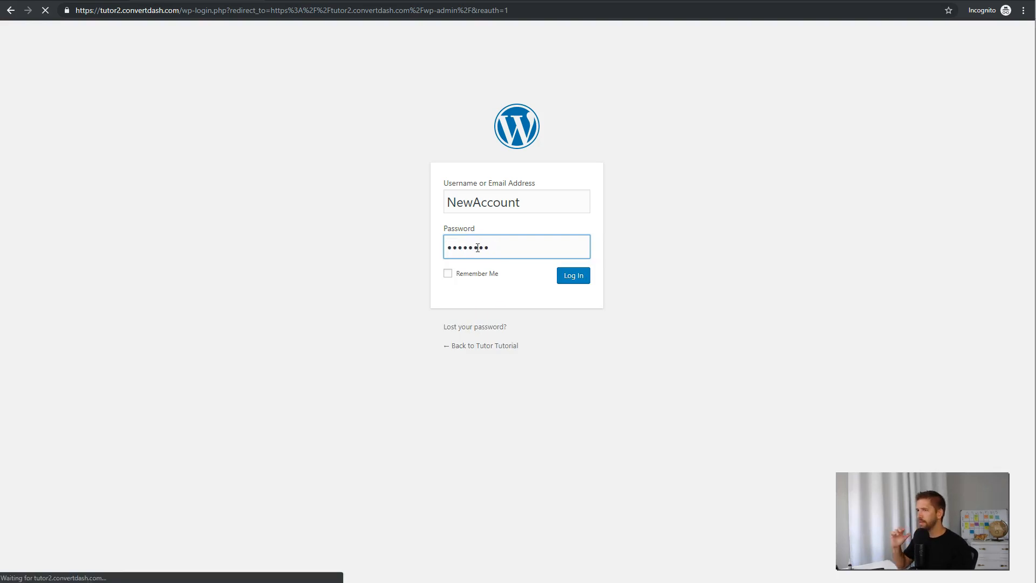
pyautogui.click(573, 275)
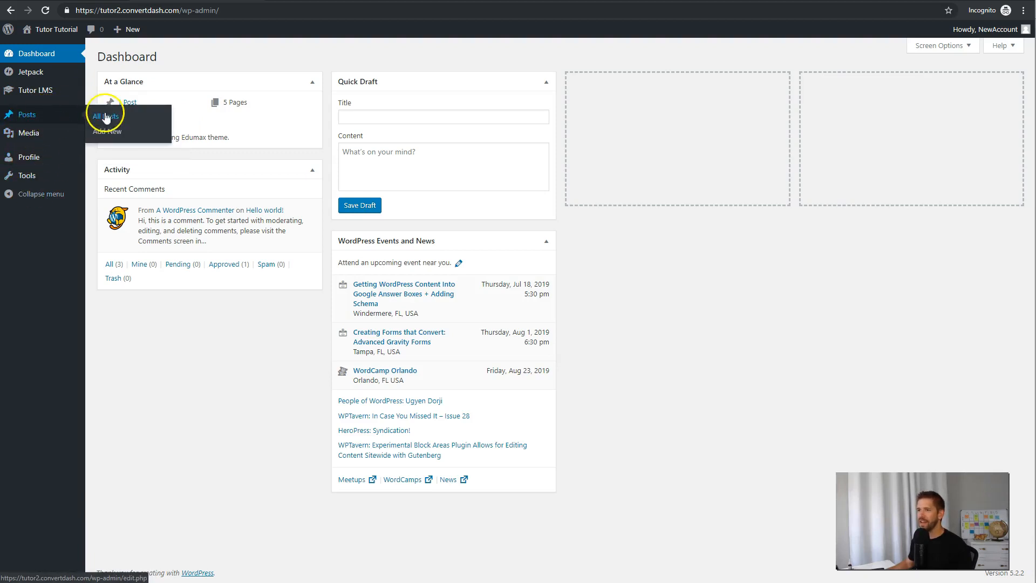
# Step: As NewAccount, add a new course titled 'Quickm Course' and submit it for review
pyautogui.click(106, 115)
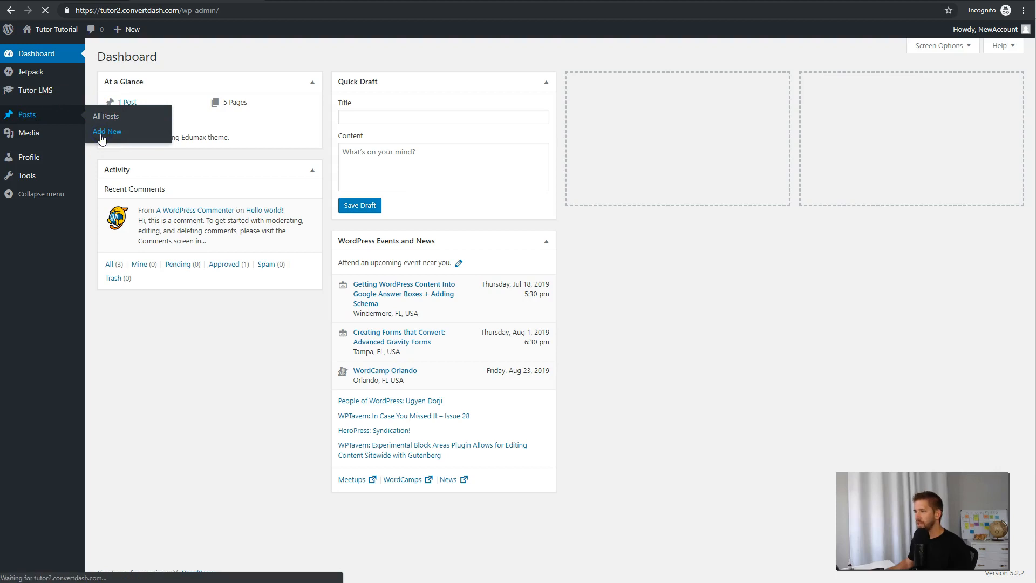
pyautogui.moveTo(37, 90)
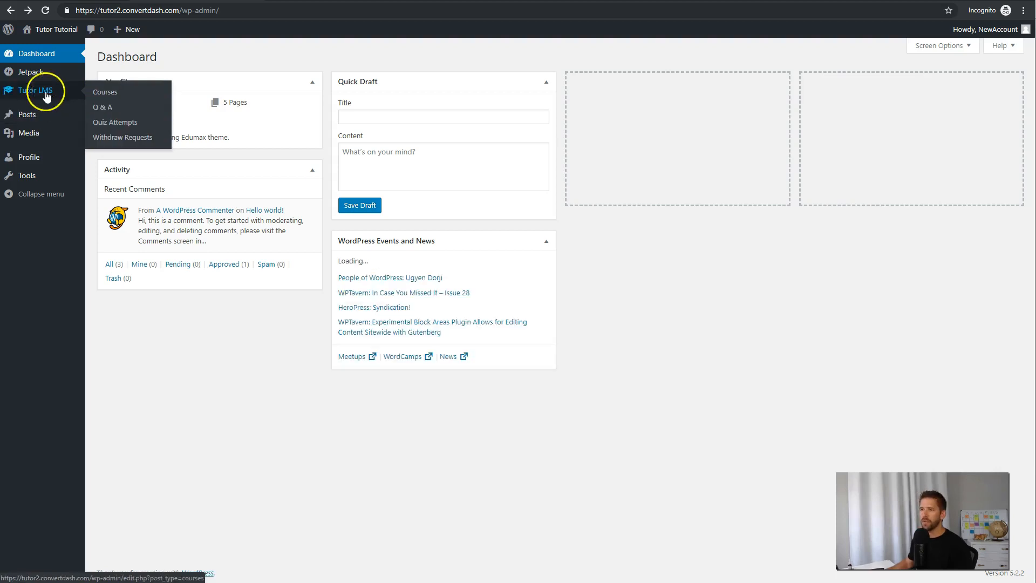
pyautogui.click(106, 91)
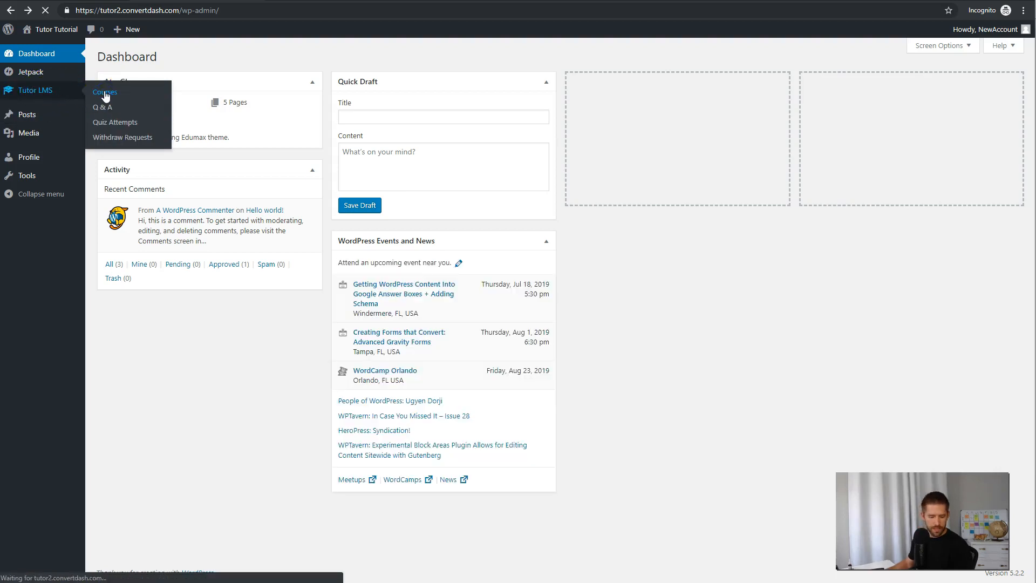
pyautogui.click(104, 92)
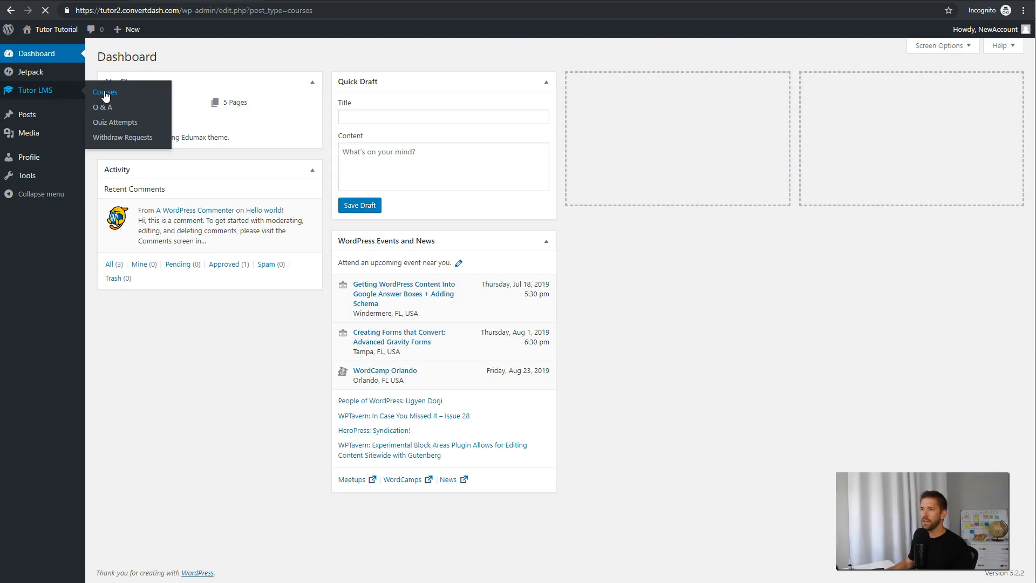
pyautogui.click(104, 92)
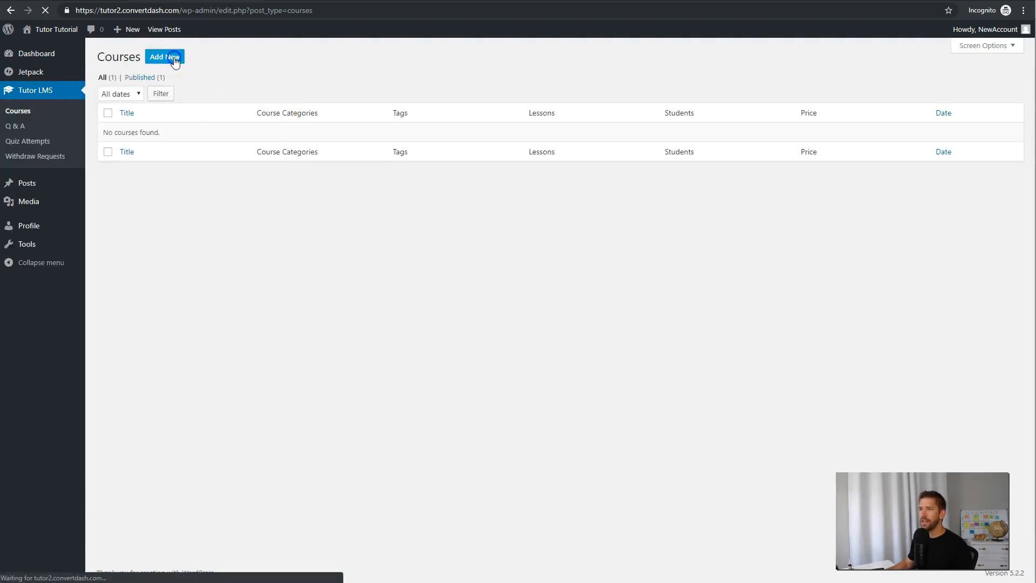
pyautogui.click(164, 57)
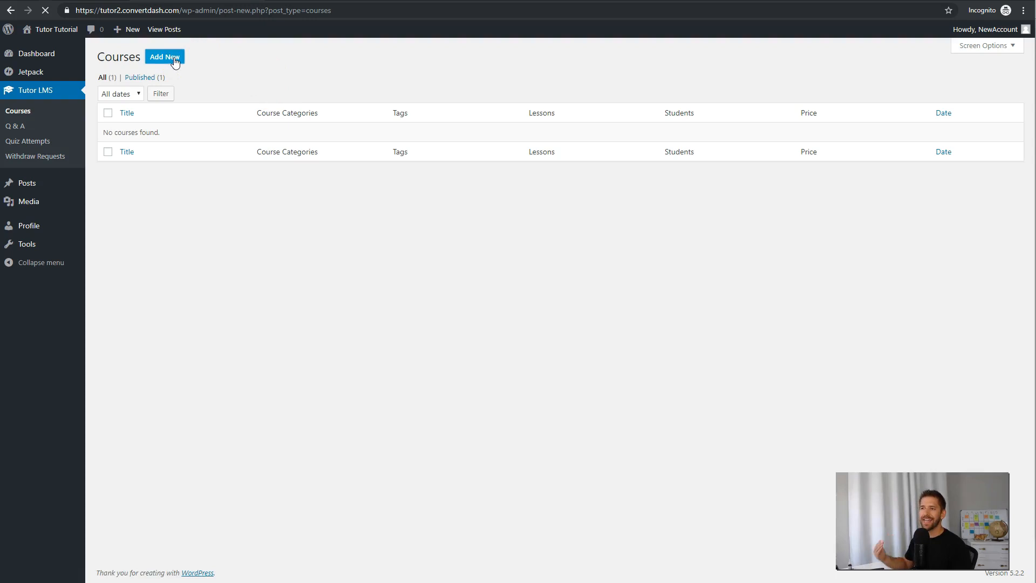
pyautogui.click(164, 56)
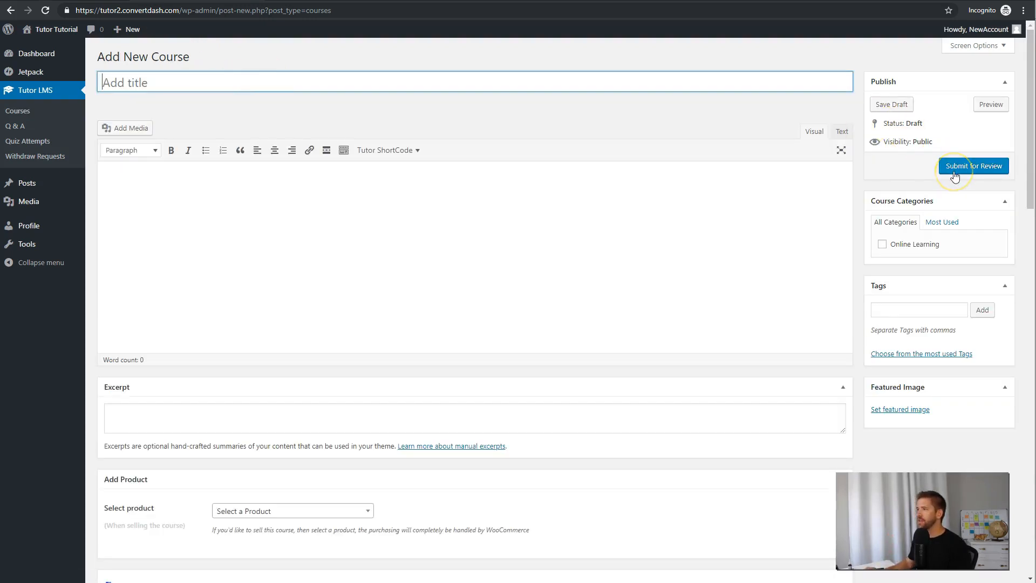
pyautogui.moveTo(974, 166)
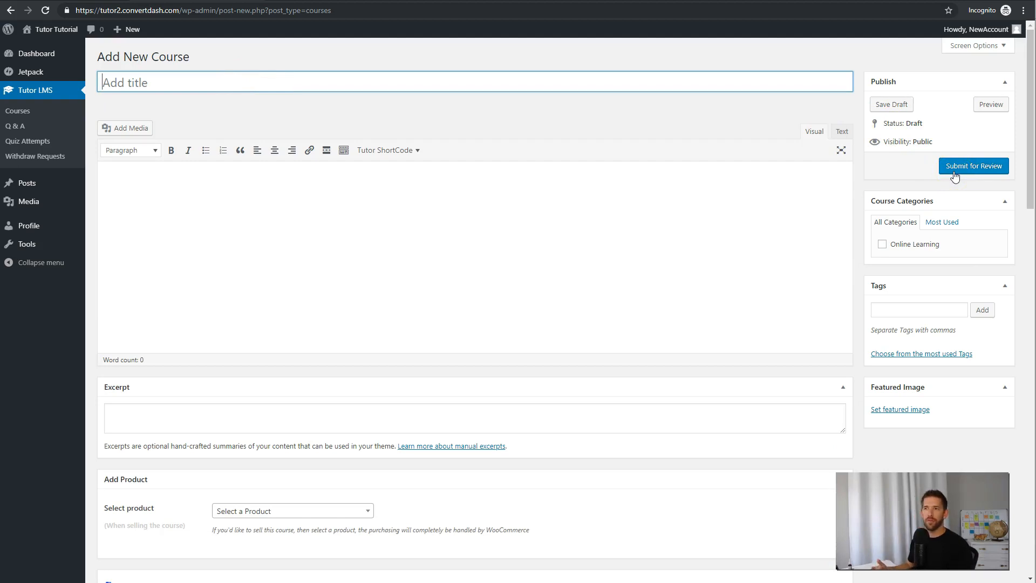
pyautogui.write('Quickm Course')
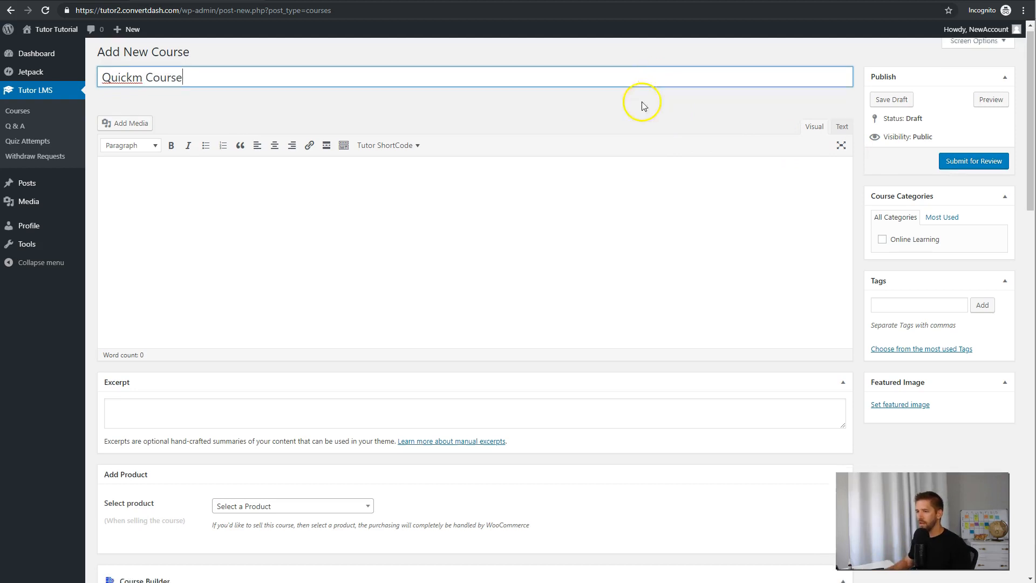
pyautogui.scroll(-3)
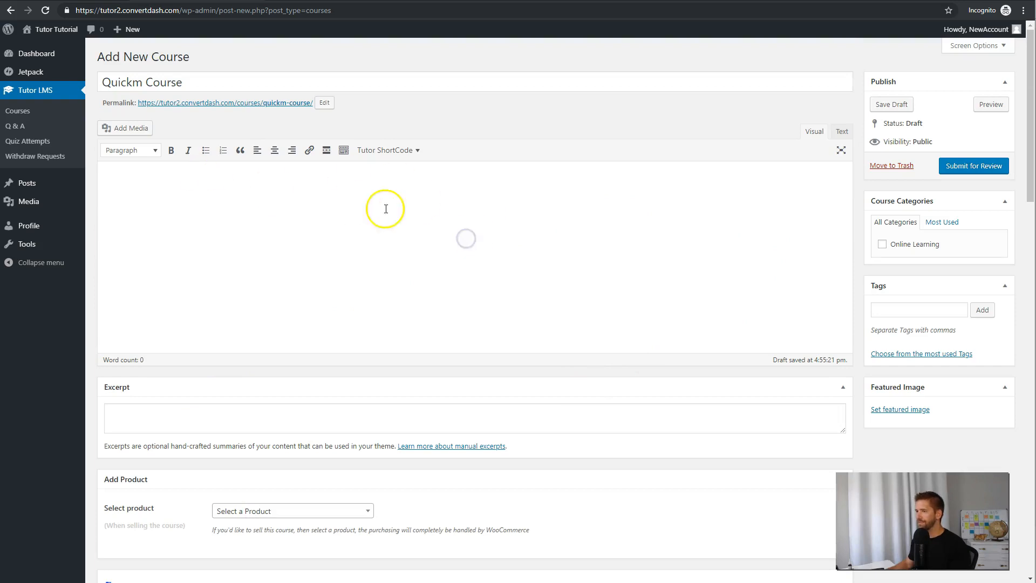
pyautogui.click(973, 166)
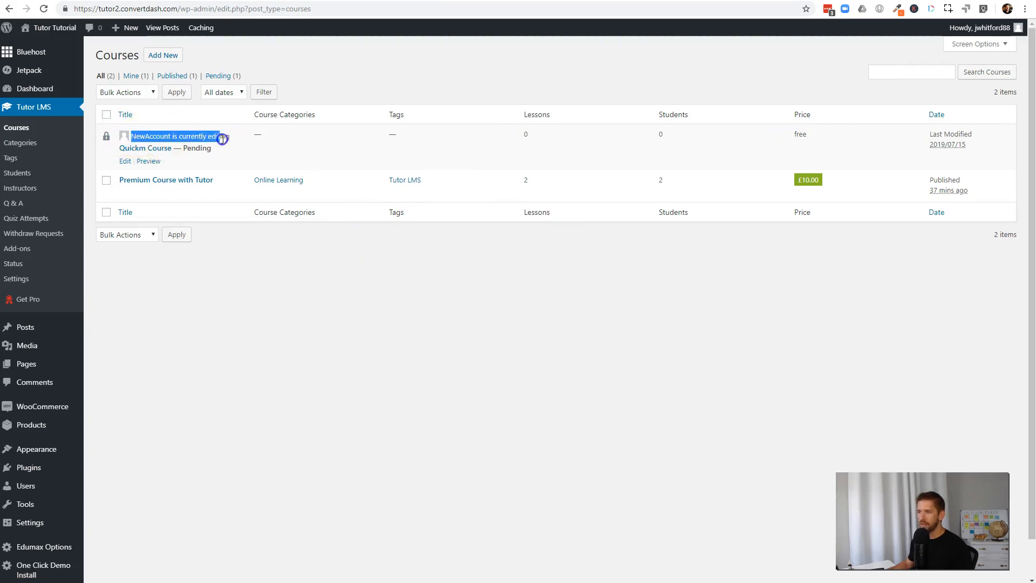
pyautogui.moveTo(456, 180)
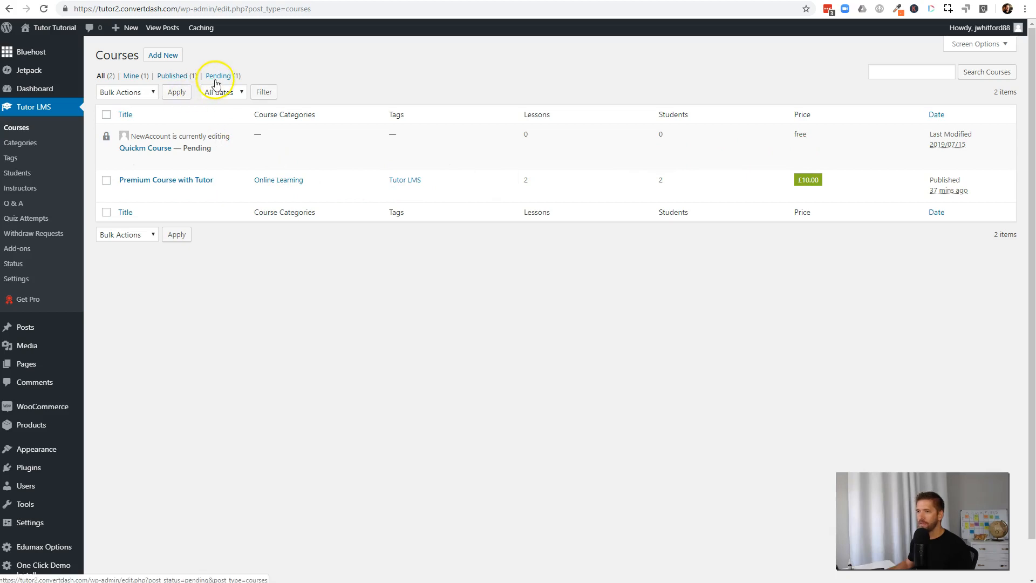
# Step: Filter courses to Pending, open Quickm Course, and take over editing from NewAccount
pyautogui.click(130, 76)
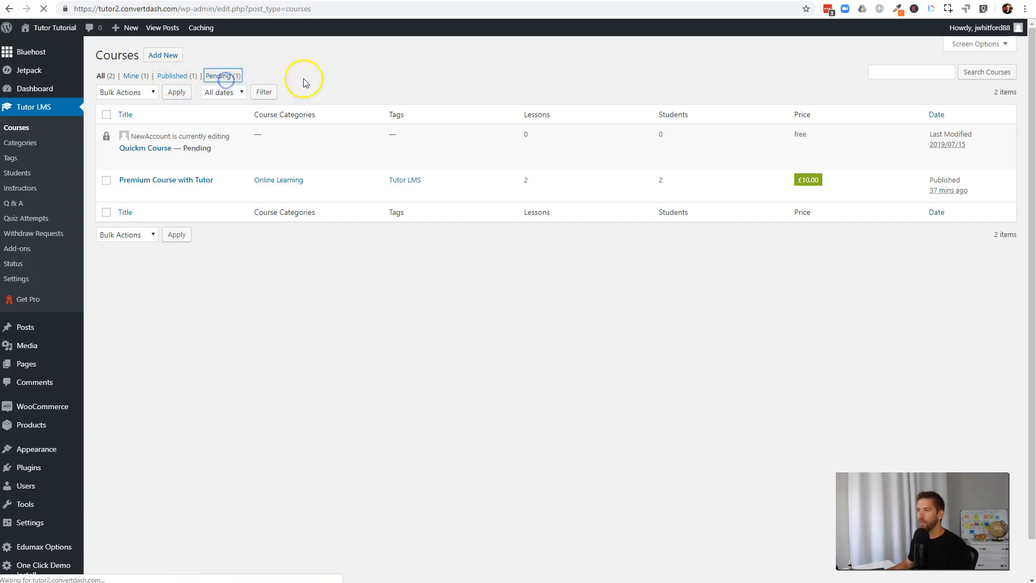
pyautogui.click(219, 75)
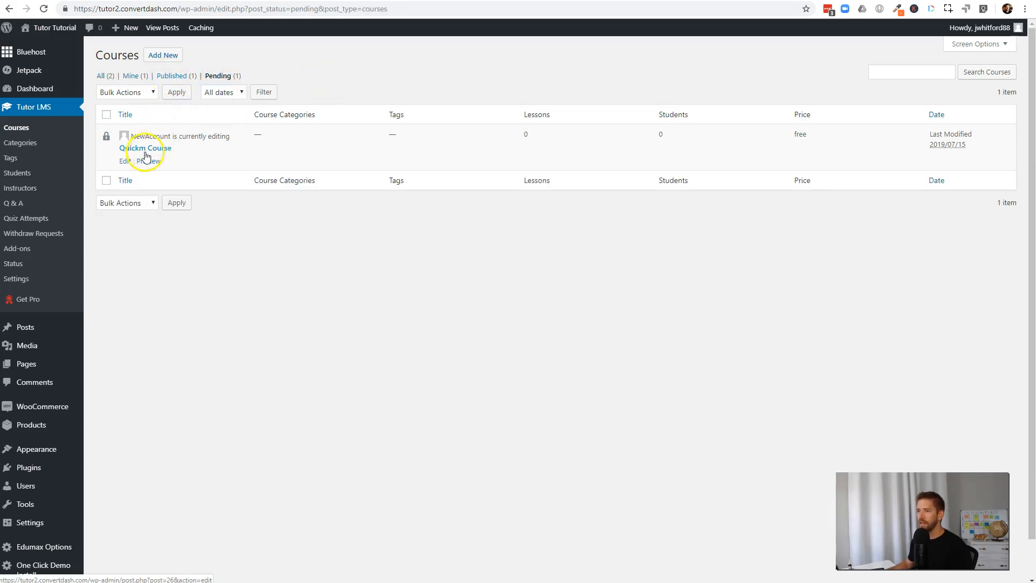
pyautogui.click(145, 147)
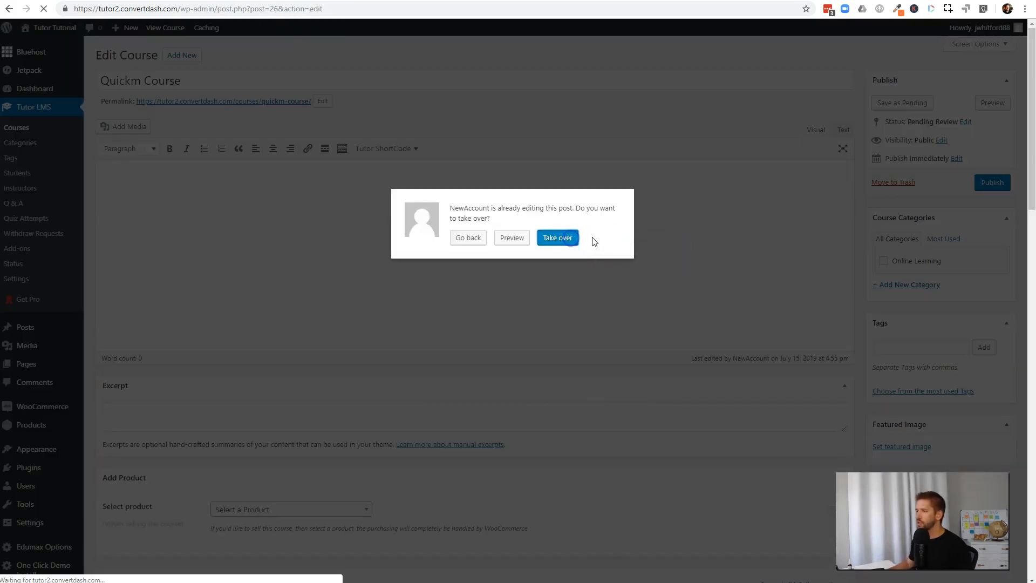
pyautogui.click(557, 237)
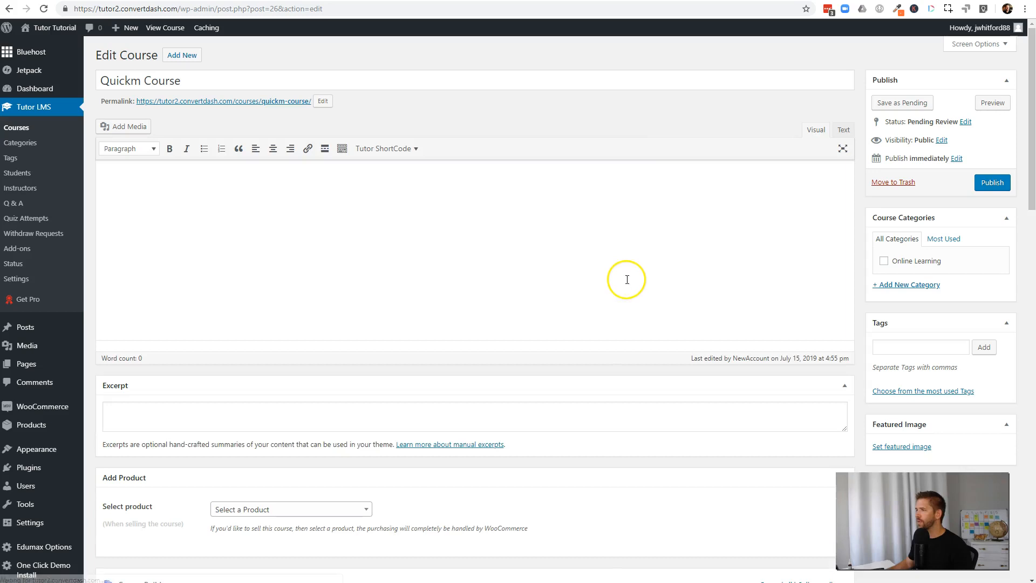
pyautogui.moveTo(568, 159)
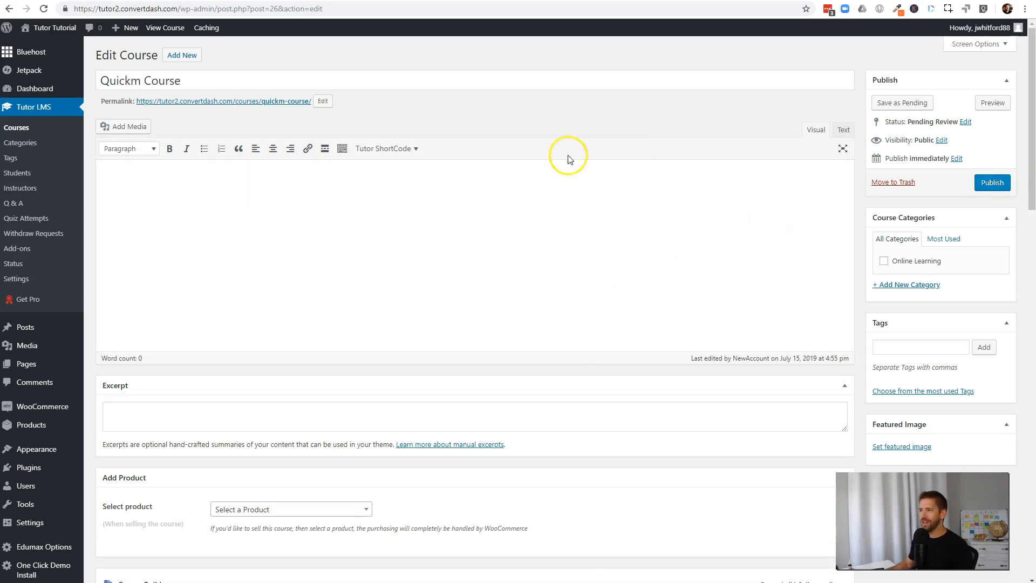
pyautogui.moveTo(548, 138)
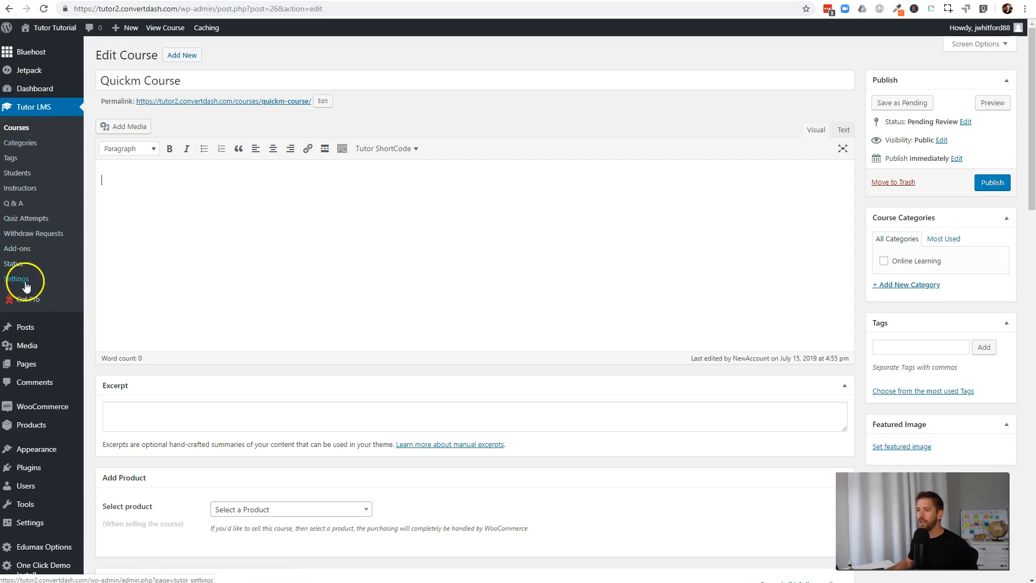
# Step: Open Tutor LMS Add-ons to list Pro add-ons like Certificate, E-Mail and Multi Instructors
pyautogui.click(28, 300)
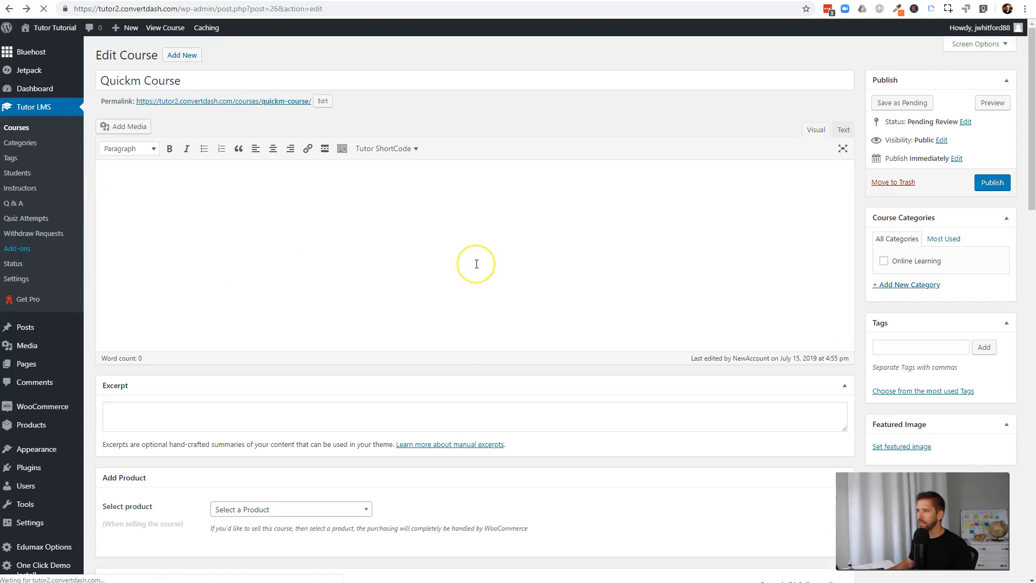
pyautogui.click(17, 248)
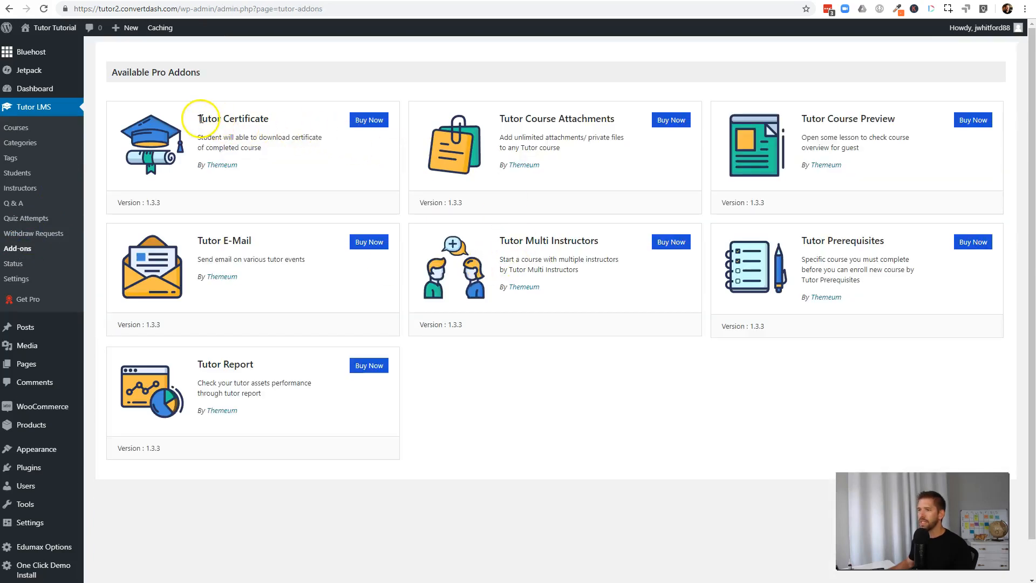
pyautogui.moveTo(303, 159)
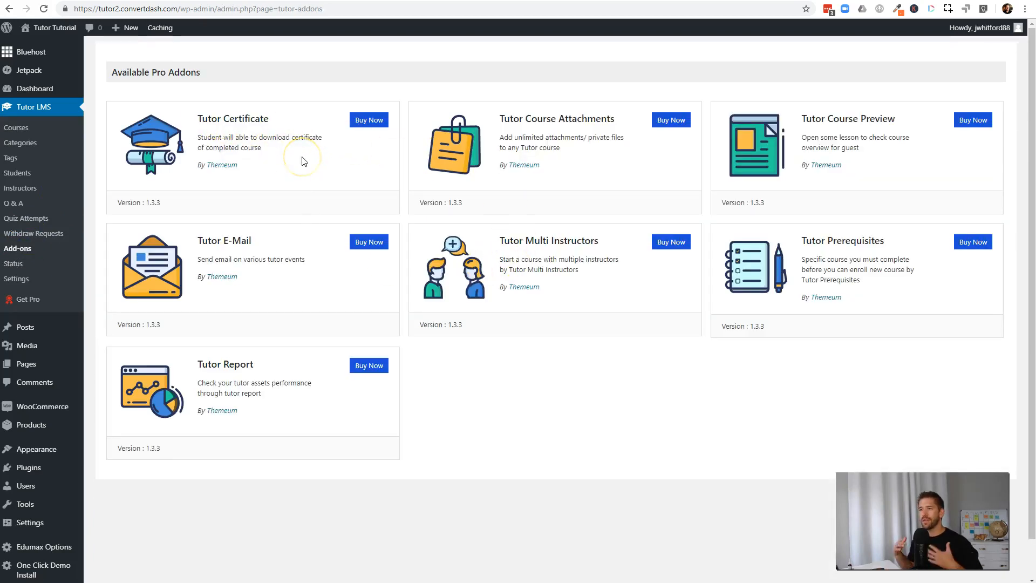
pyautogui.moveTo(303, 162)
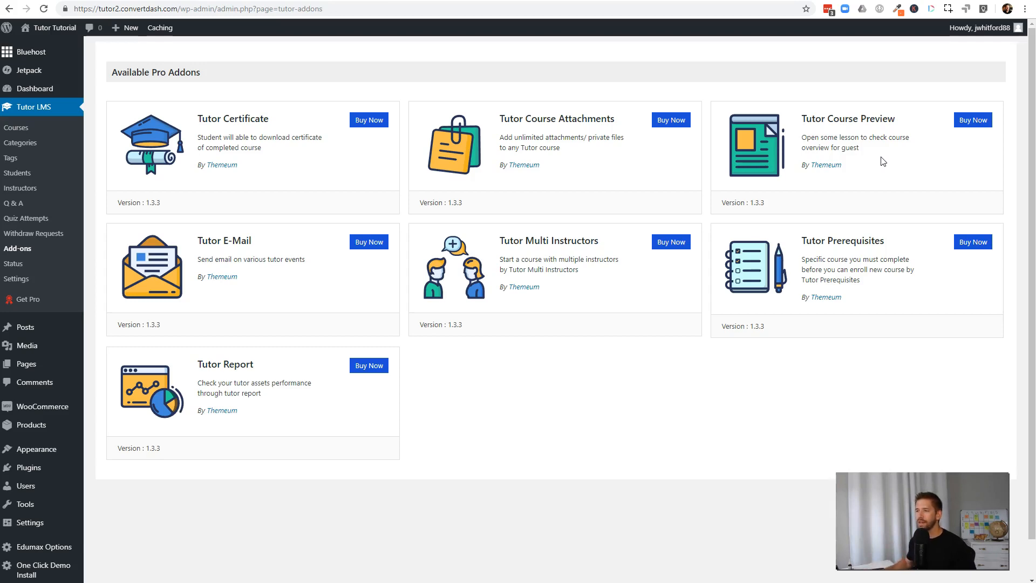
pyautogui.moveTo(262, 263)
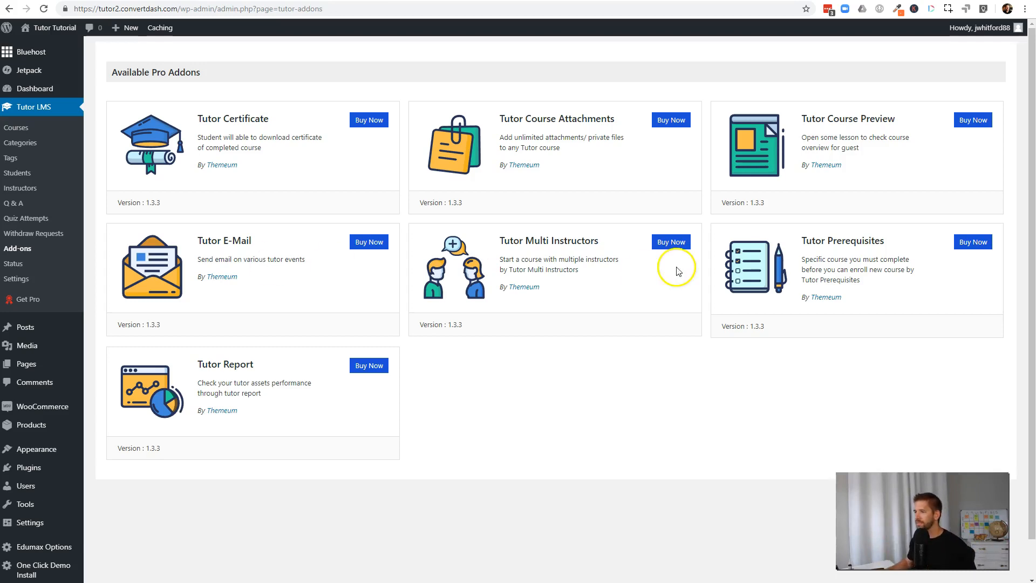
pyautogui.moveTo(618, 274)
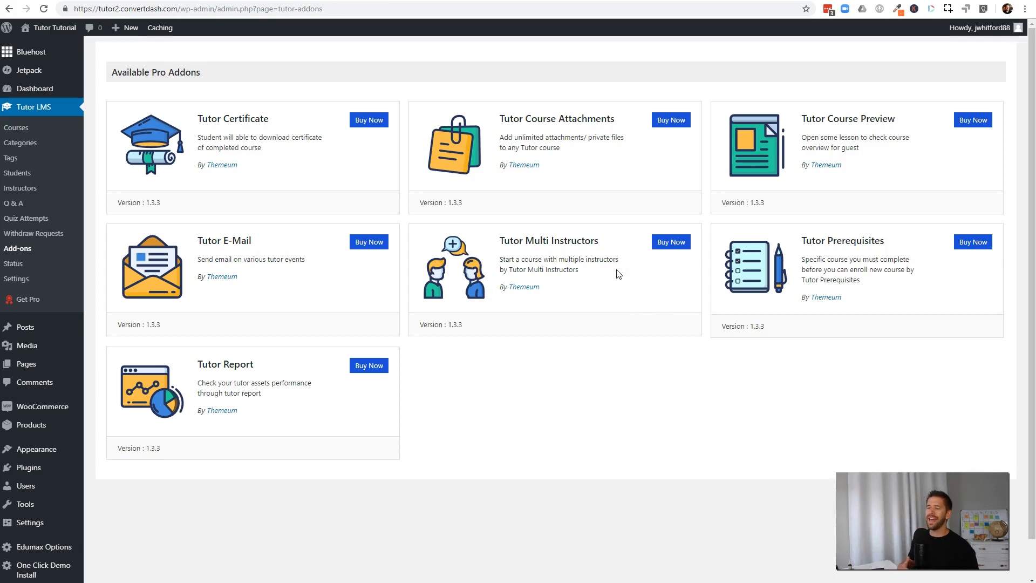